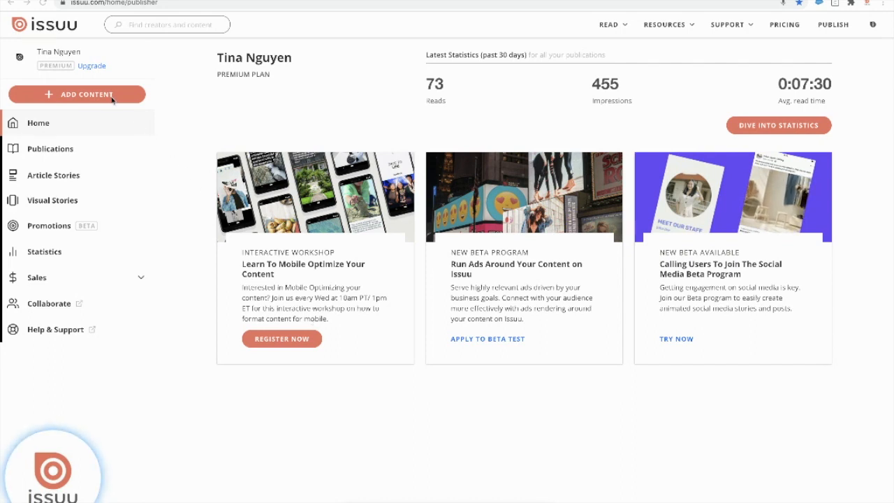
Step: Start a new draft and upload orange_juice_issue_1.pdf from the device
left_click(77, 94)
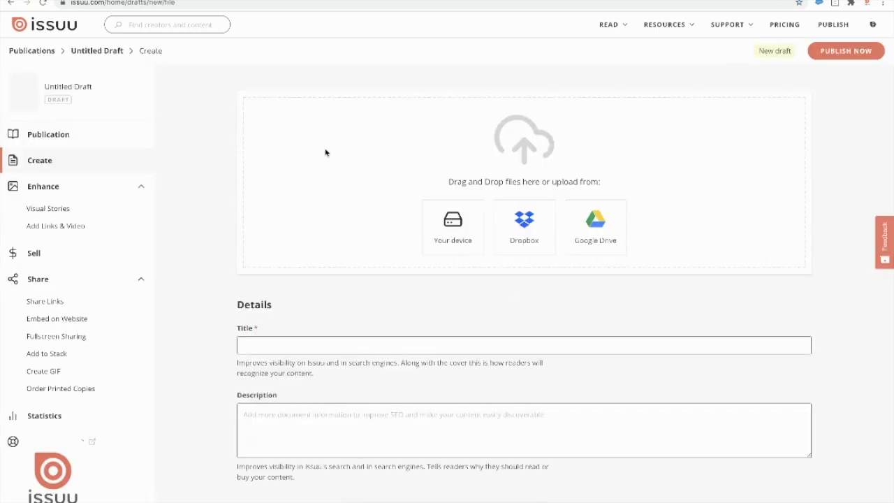
mouse_move(455, 285)
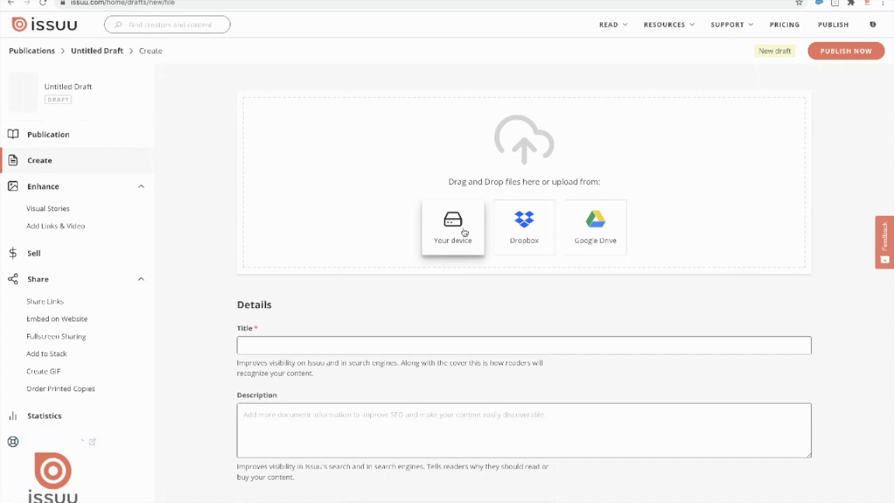
left_click(453, 227)
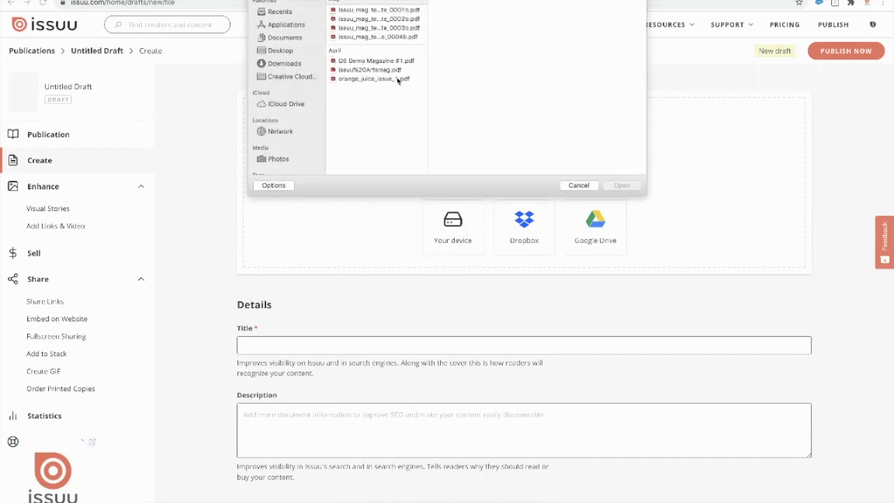
left_click(376, 79)
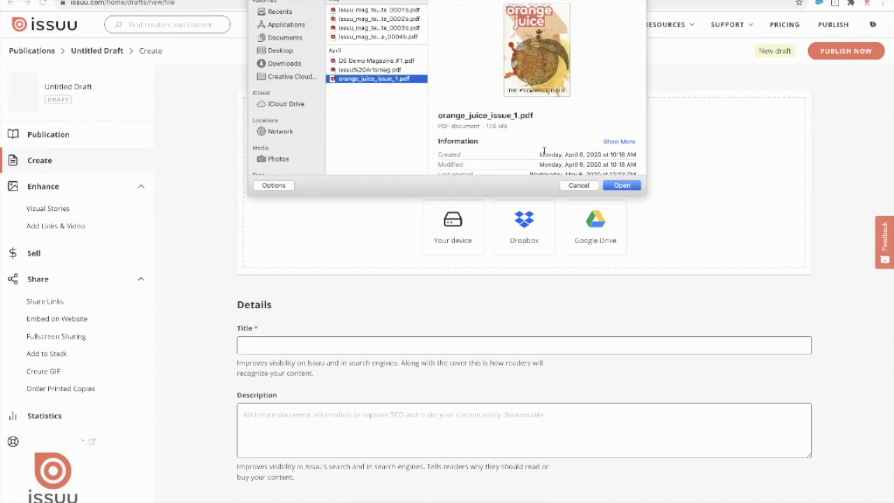
left_click(621, 186)
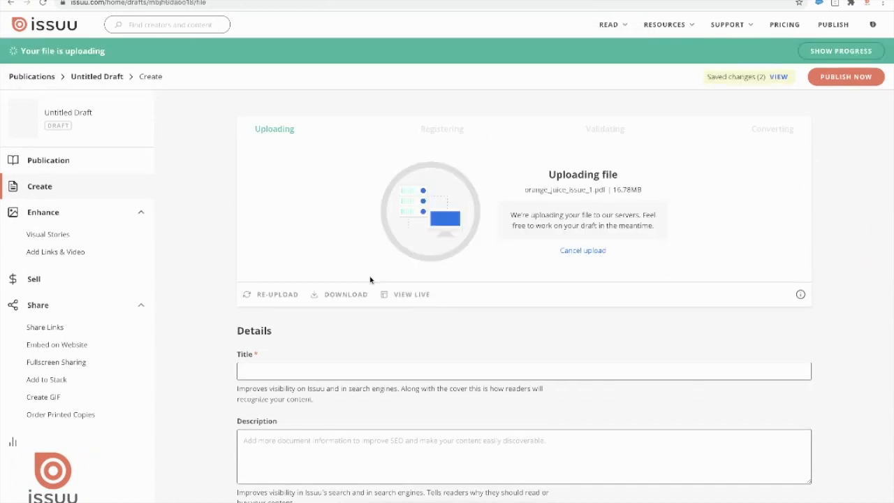
Step: Title the draft 'Orange Juice' and enter a description about related keywords
scroll("down", 3)
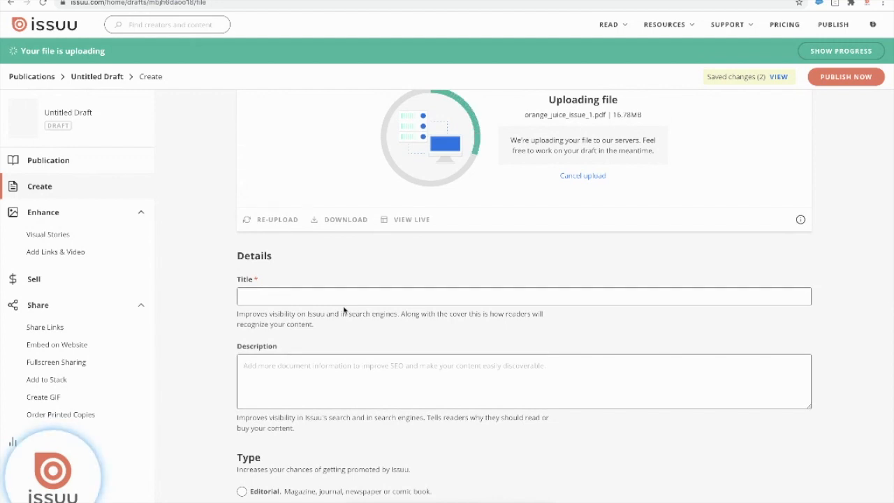
left_click(524, 269)
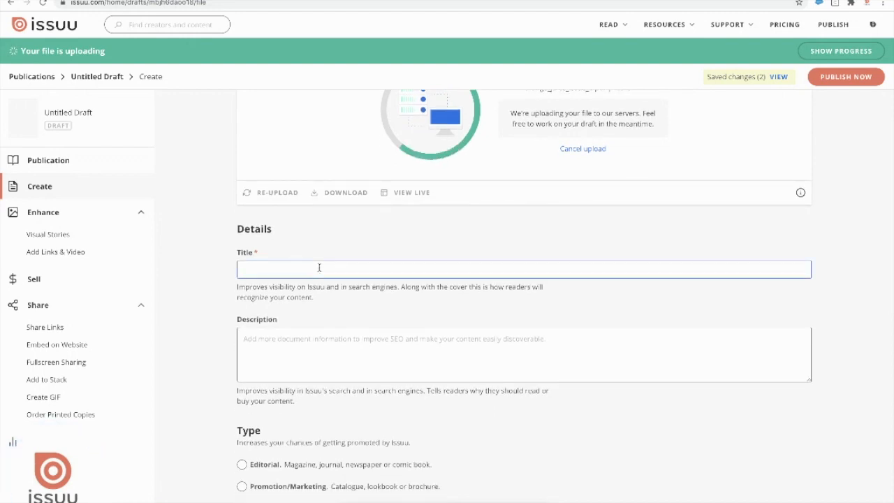
type("Orange J")
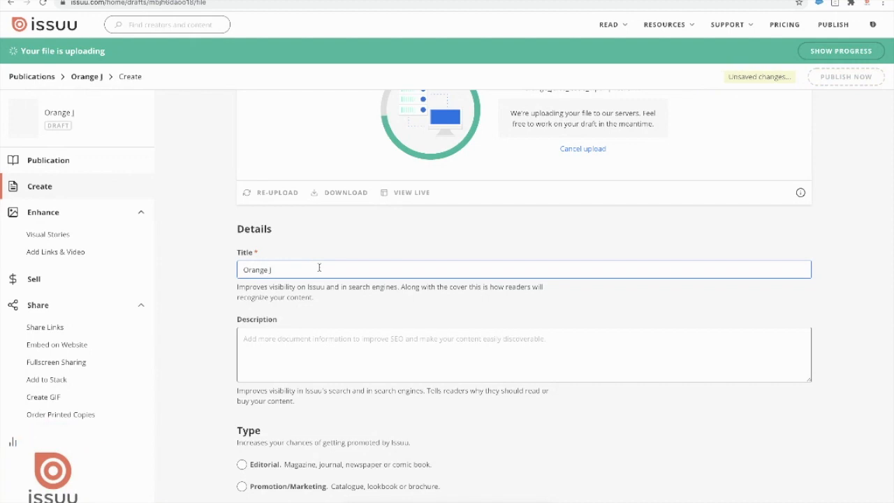
type("uice")
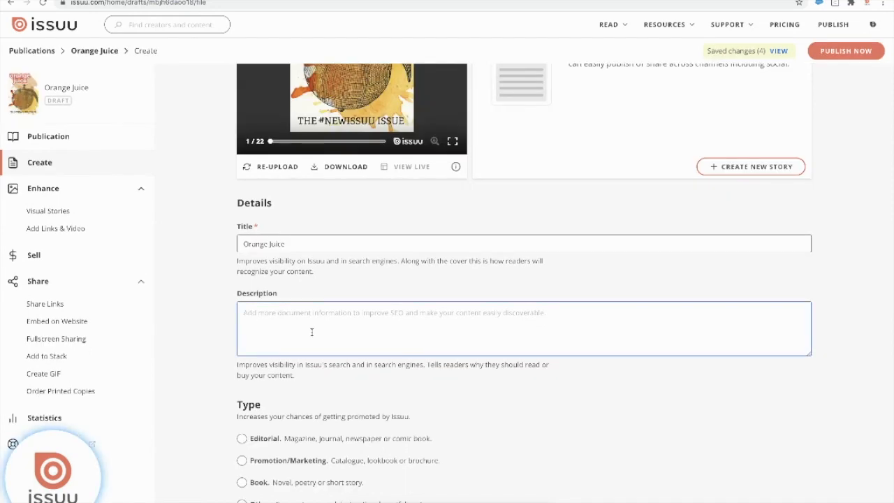
type("Input description or key word")
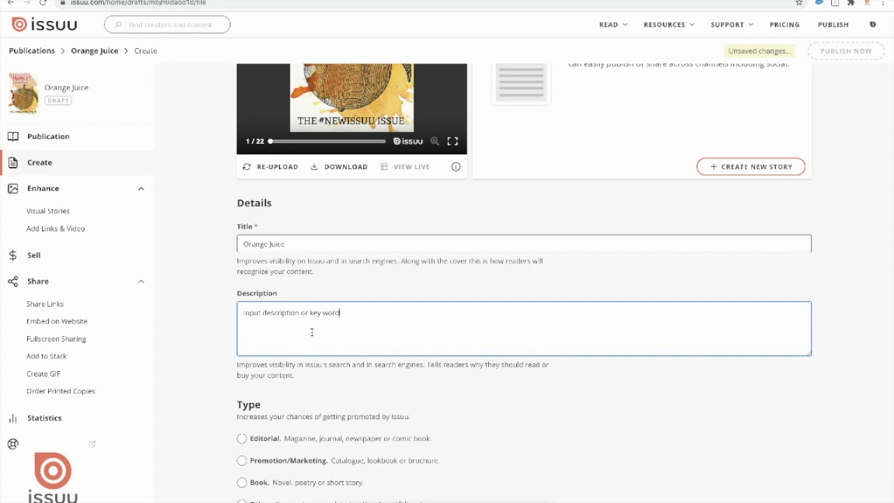
type("related to t")
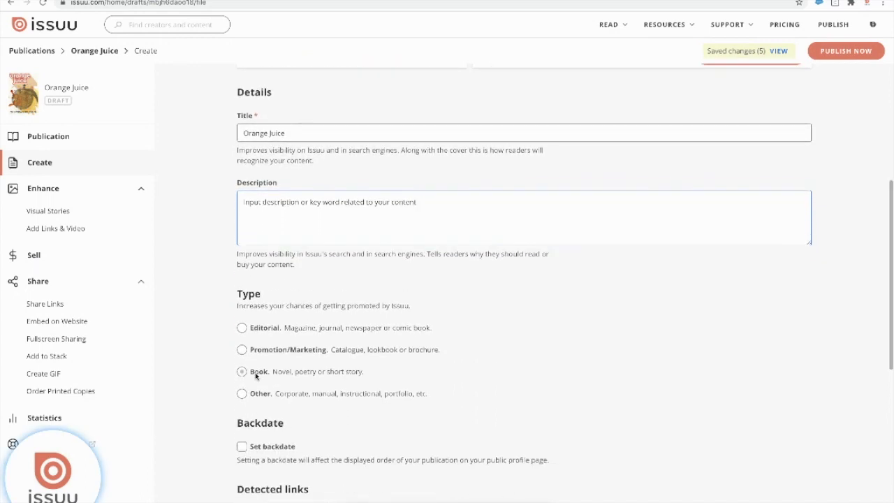
Step: Set the publication type to Editorial, with availability showing Public
scroll("down", 3)
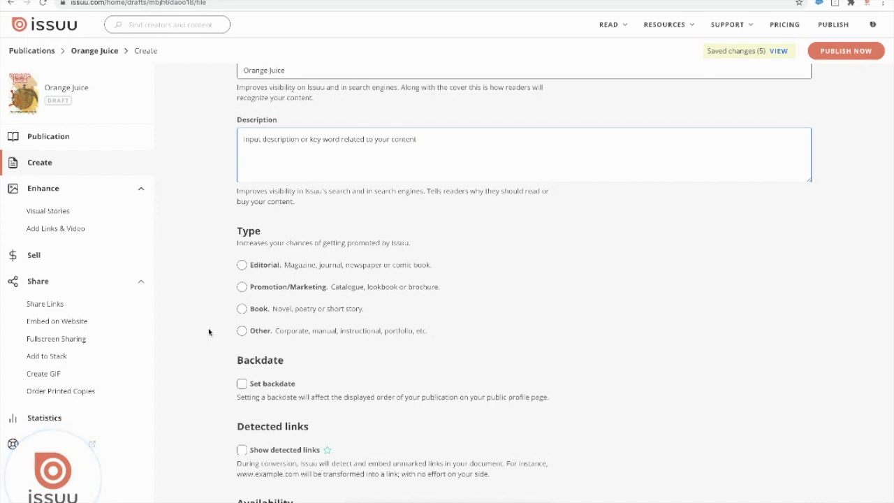
left_click(241, 265)
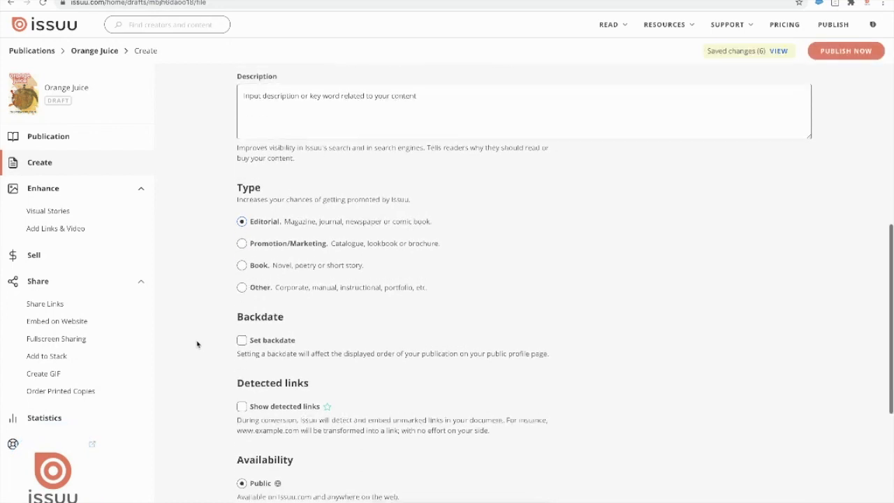
scroll("down", 3)
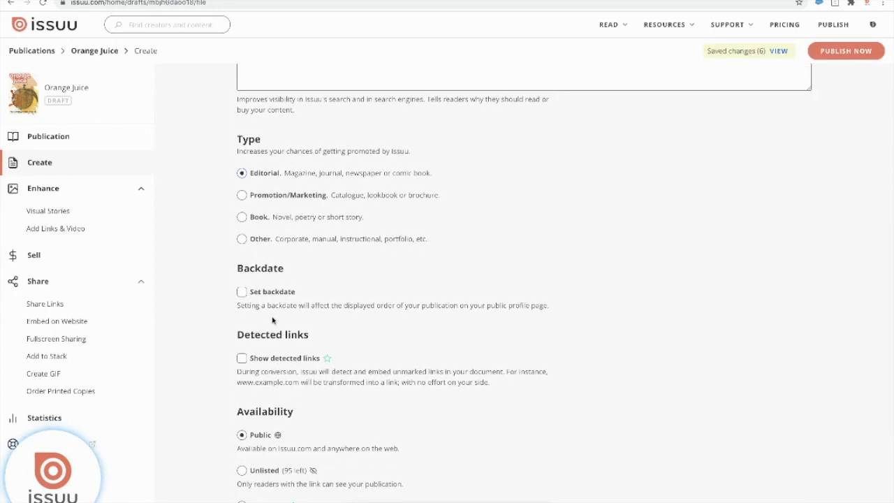
scroll("down", 3)
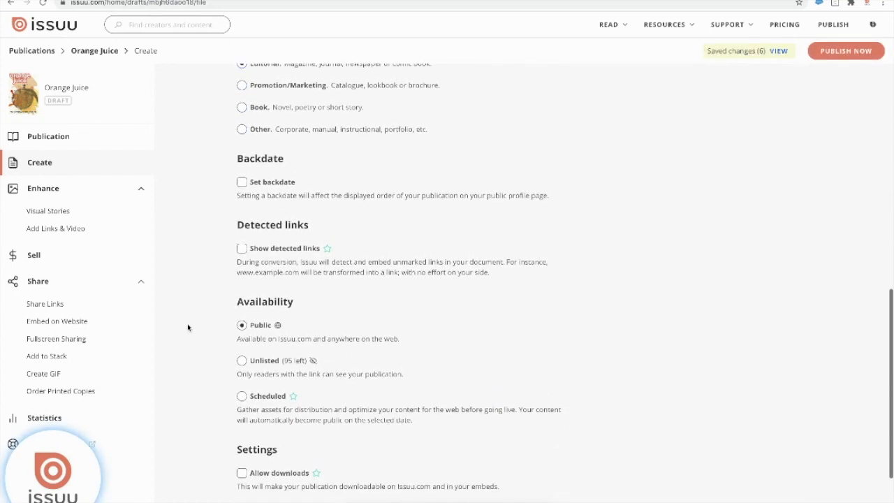
mouse_move(214, 225)
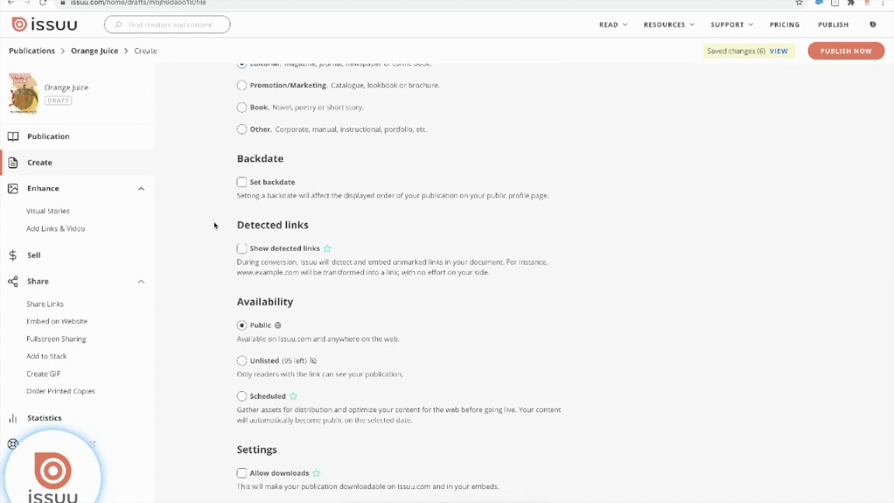
mouse_move(364, 267)
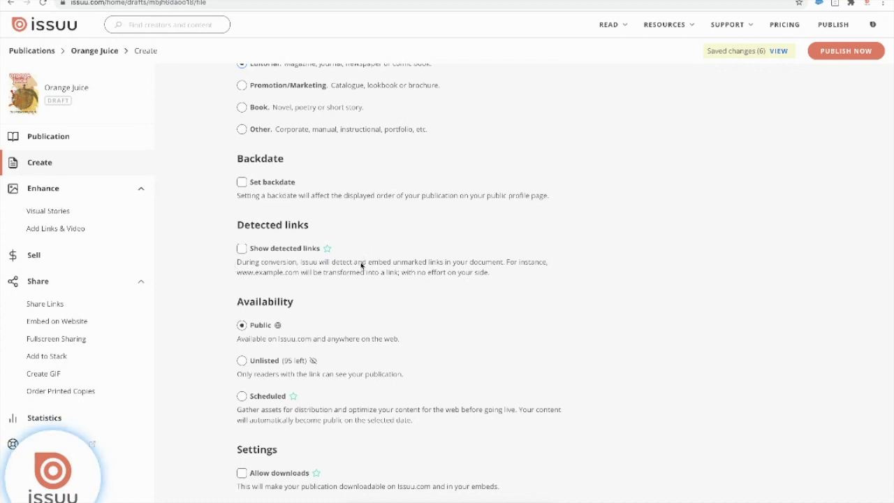
mouse_move(218, 296)
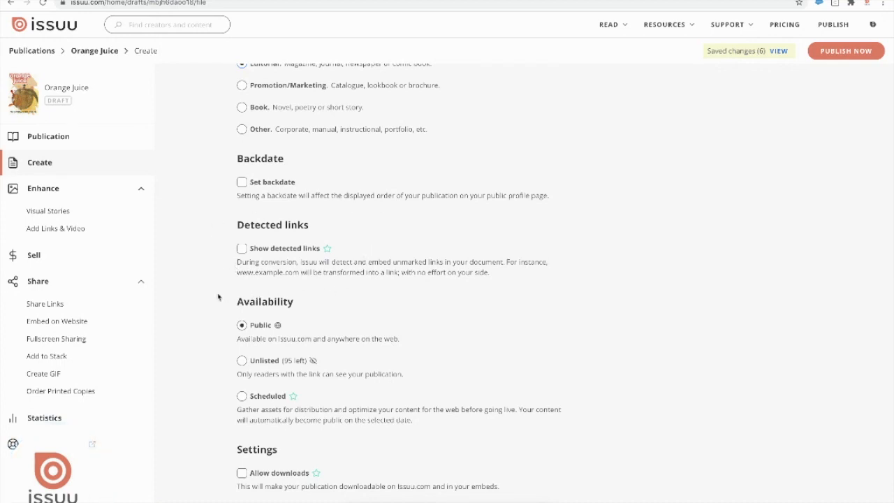
mouse_move(215, 256)
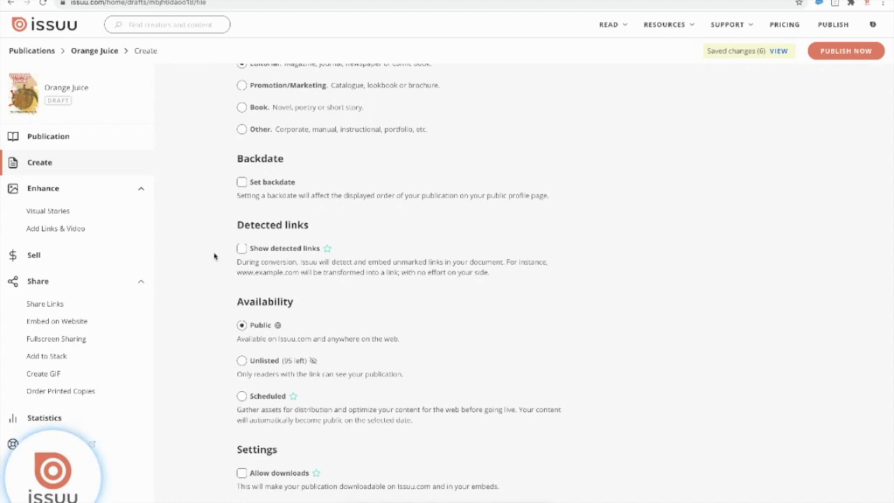
mouse_move(250, 287)
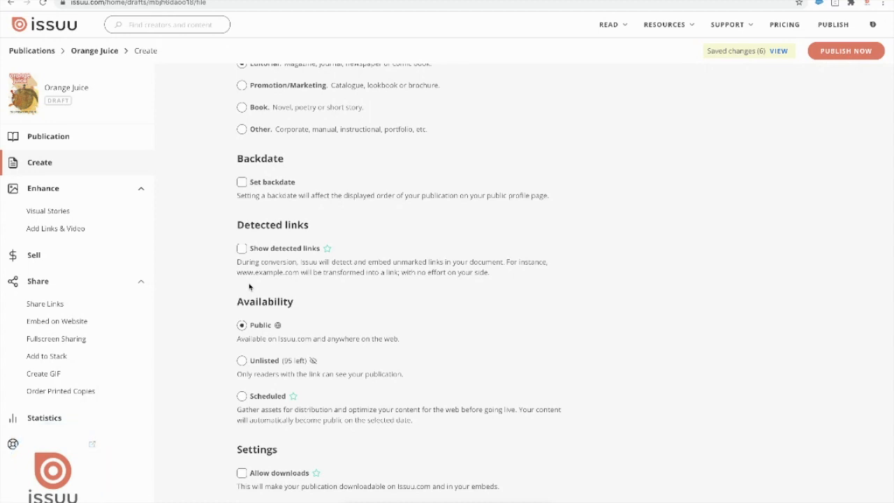
Step: Enable Show detected links and switch availability from Public to Scheduled
left_click(241, 248)
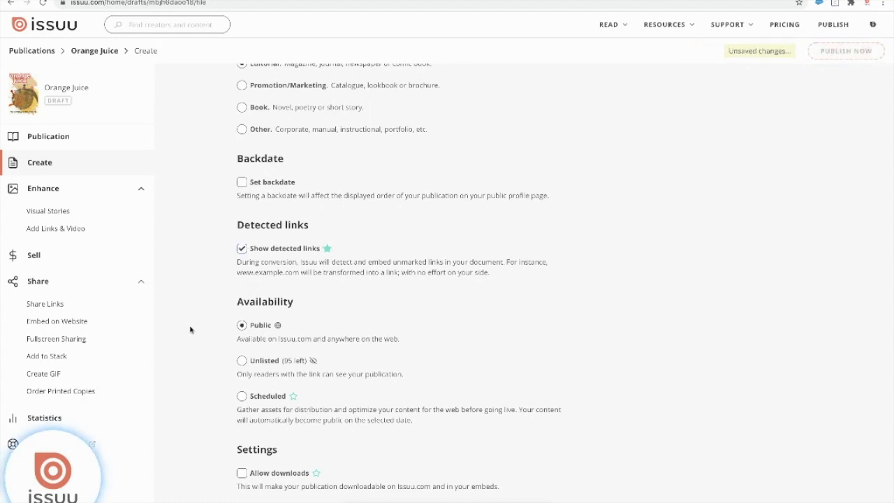
scroll("down", 3)
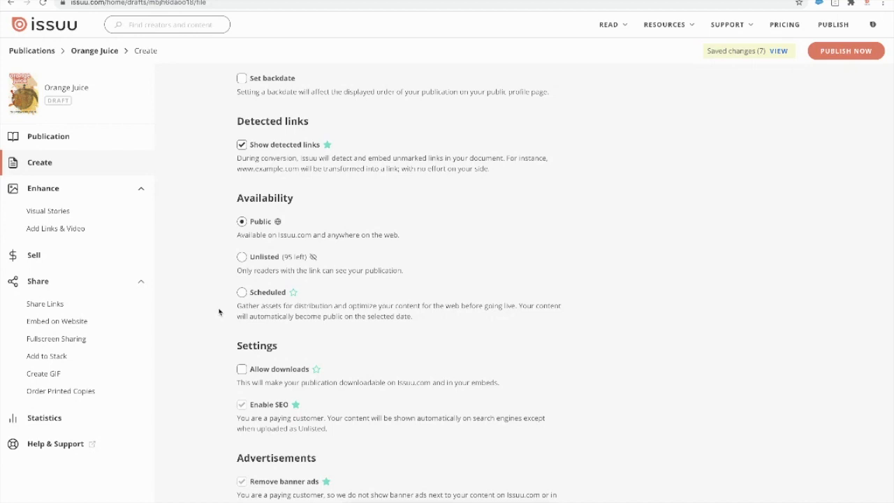
left_click(242, 292)
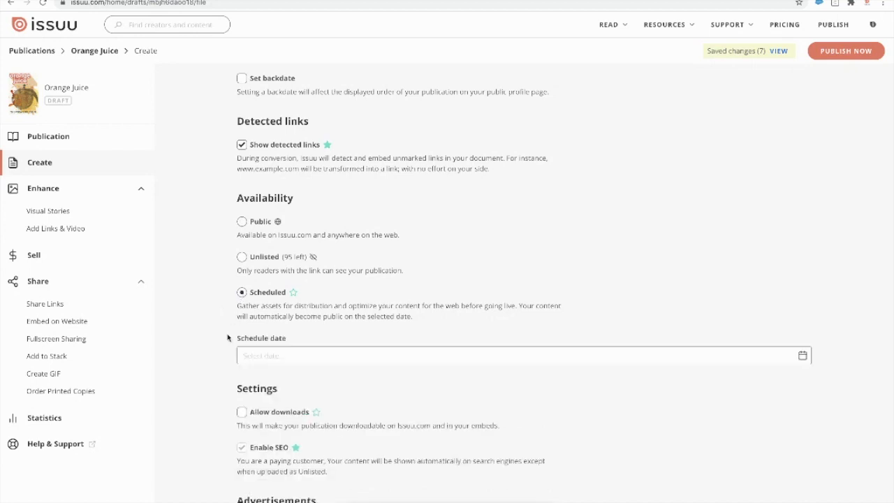
Step: Schedule the launch date for September 24, 2020 at 12:00
left_click(516, 356)
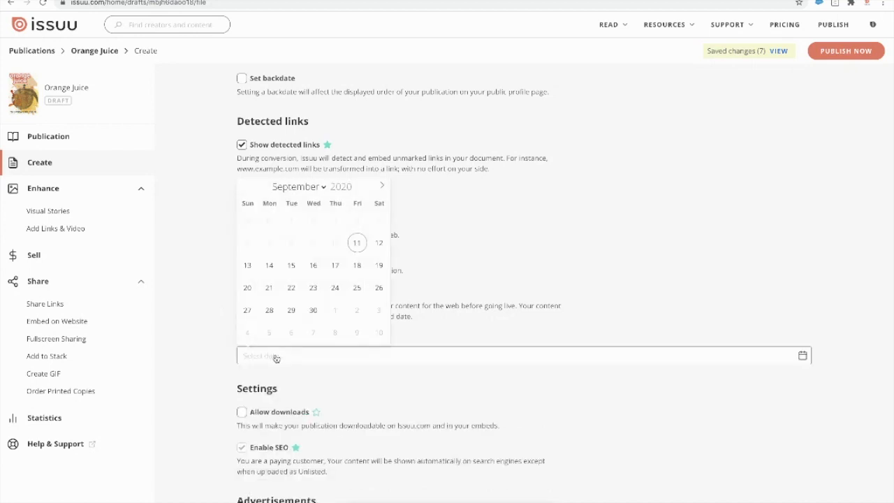
left_click(336, 268)
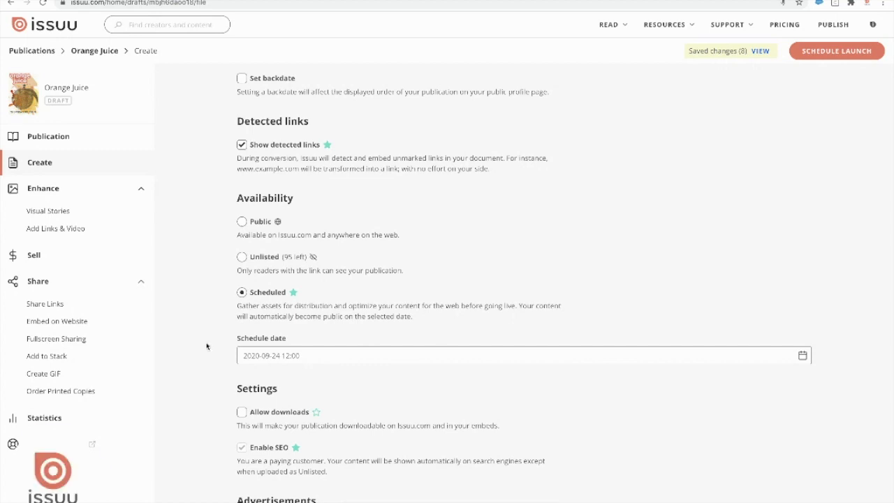
scroll("down", 3)
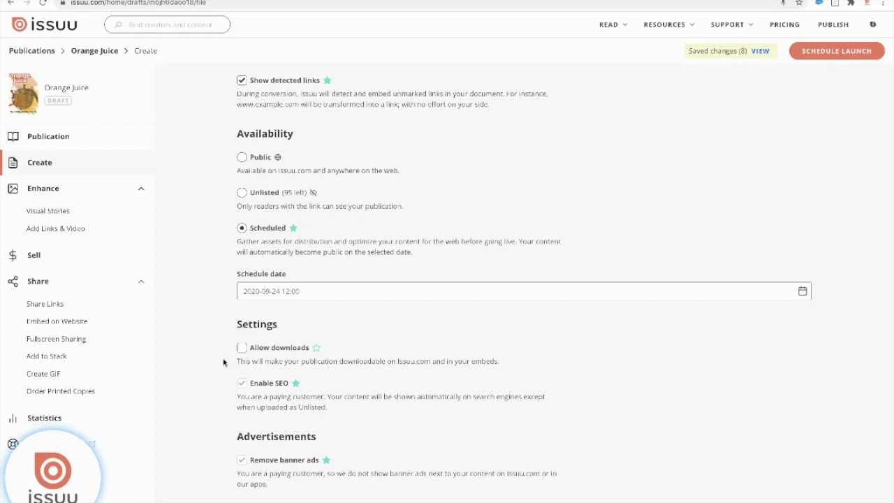
Step: Allow readers to download the Orange Juice publication
left_click(241, 347)
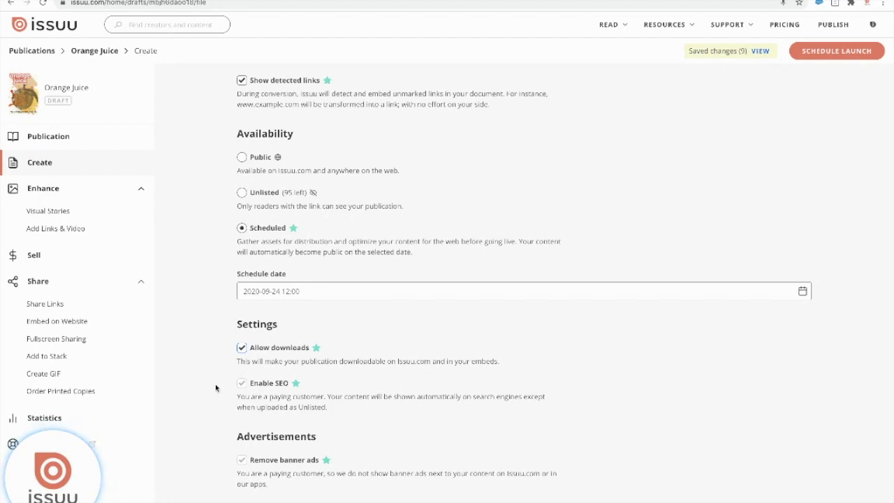
mouse_move(225, 393)
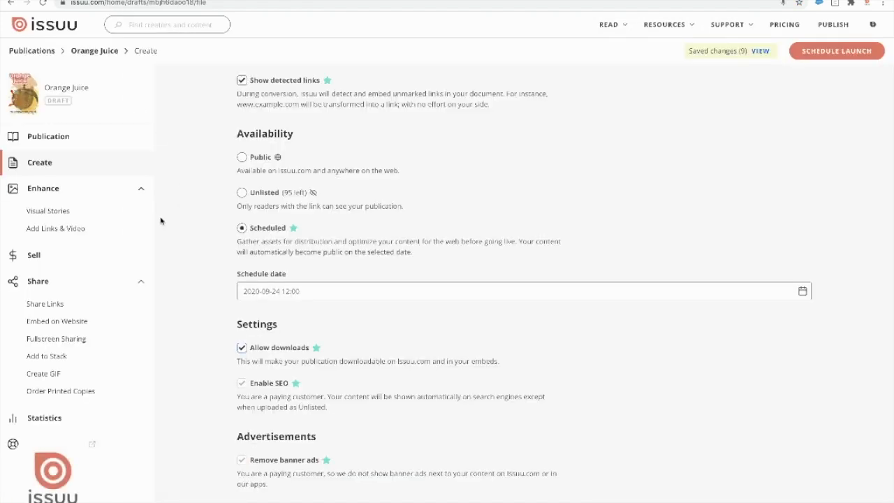
Step: Switch availability to Public, publish now, and dismiss the 'You're live' prompt
left_click(242, 199)
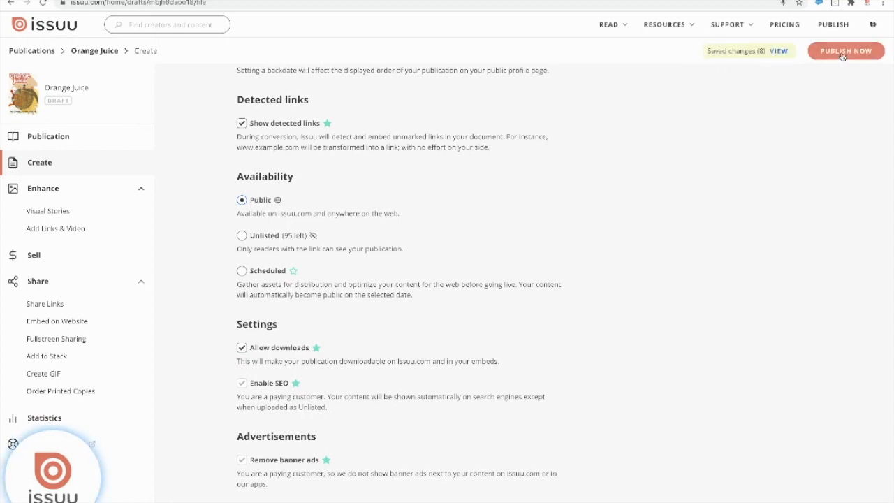
left_click(846, 51)
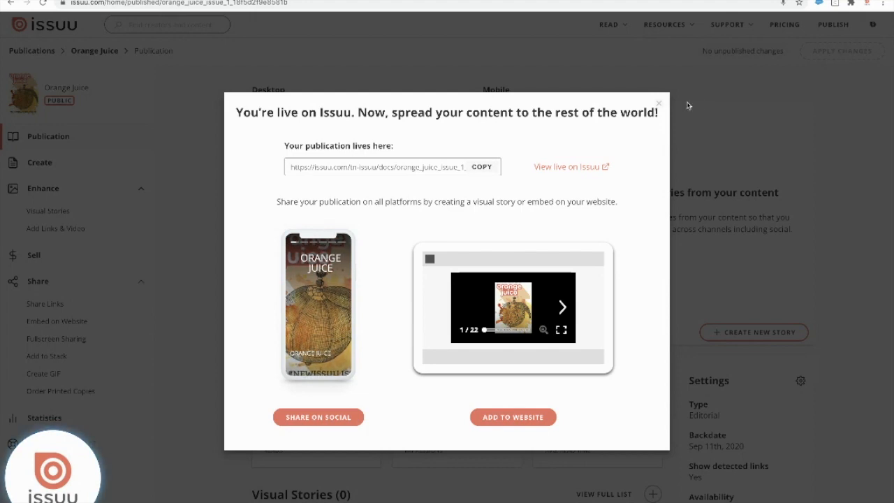
left_click(658, 104)
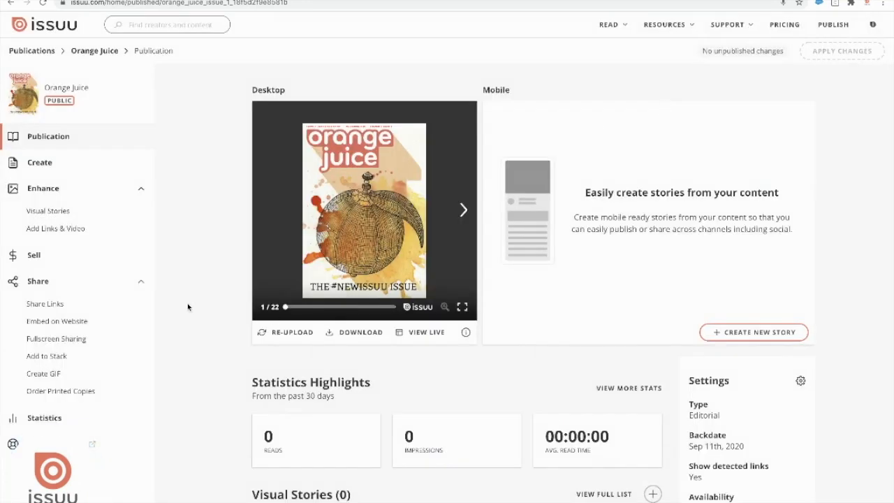
mouse_move(48, 211)
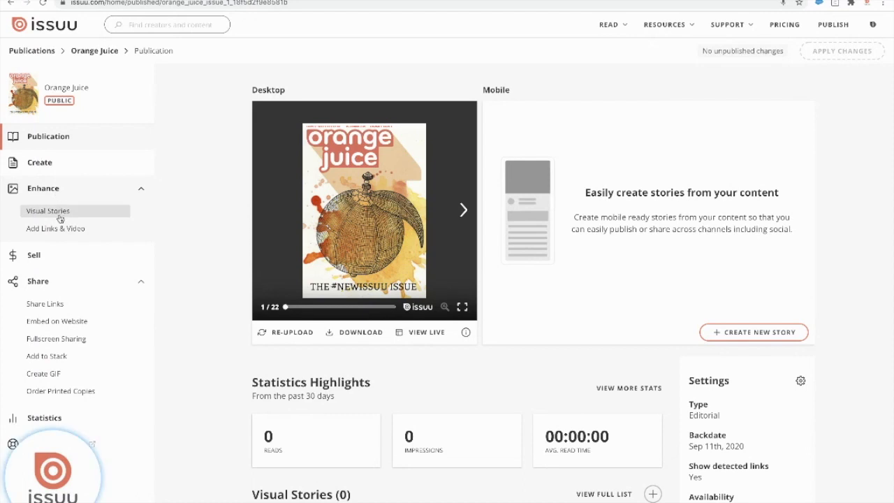
Step: Open the Add links & media editor for Orange Juice from the Enhance sidebar
left_click(55, 228)
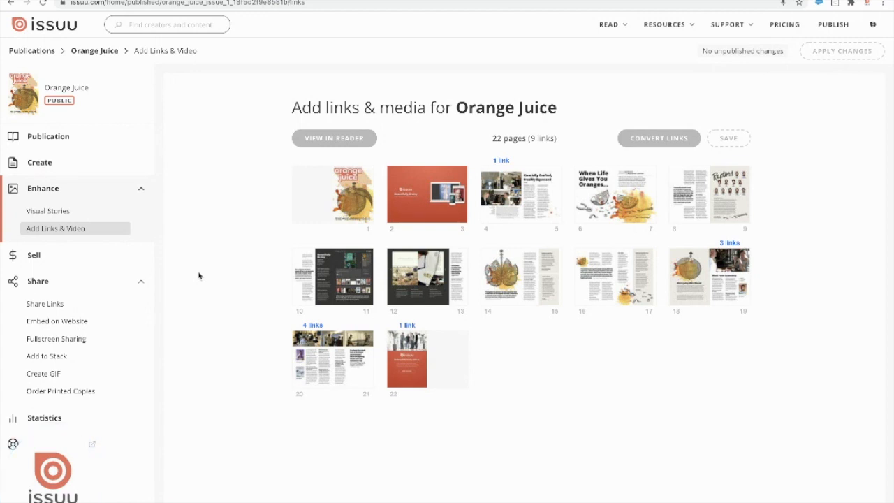
mouse_move(501, 276)
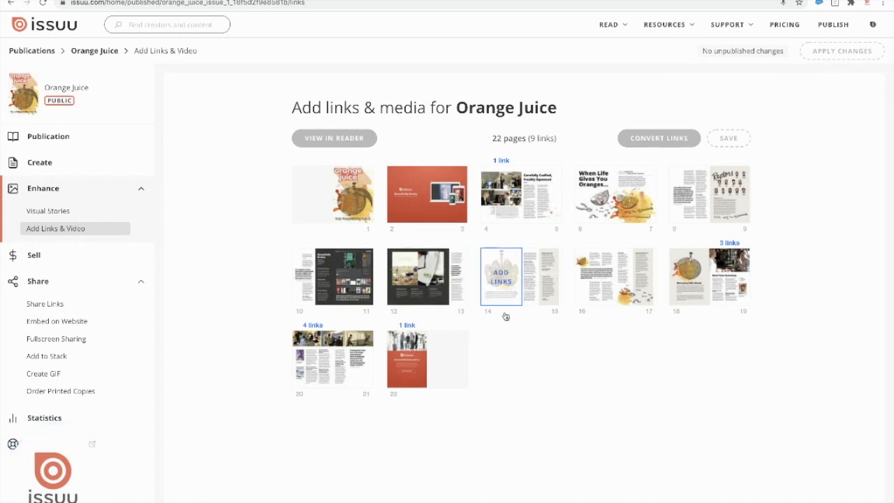
mouse_move(503, 289)
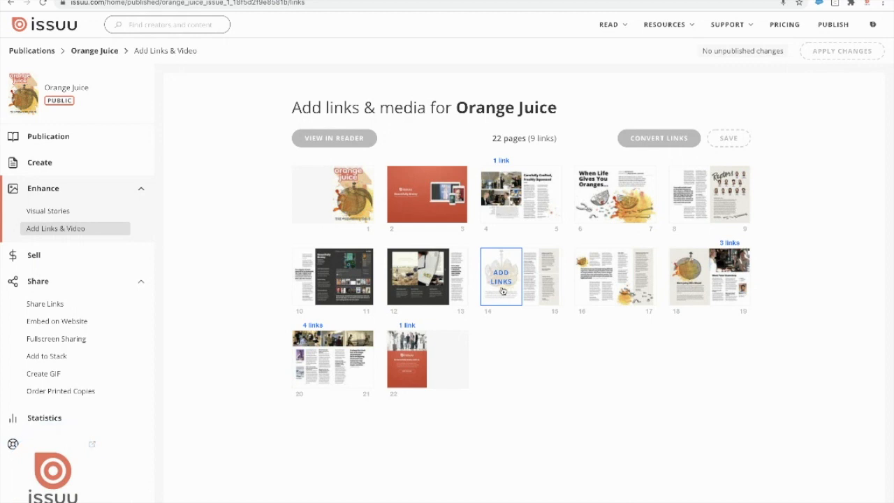
Step: Zoom into pages 14–15 and outline the lotus illustration as a new link area
left_click(501, 275)
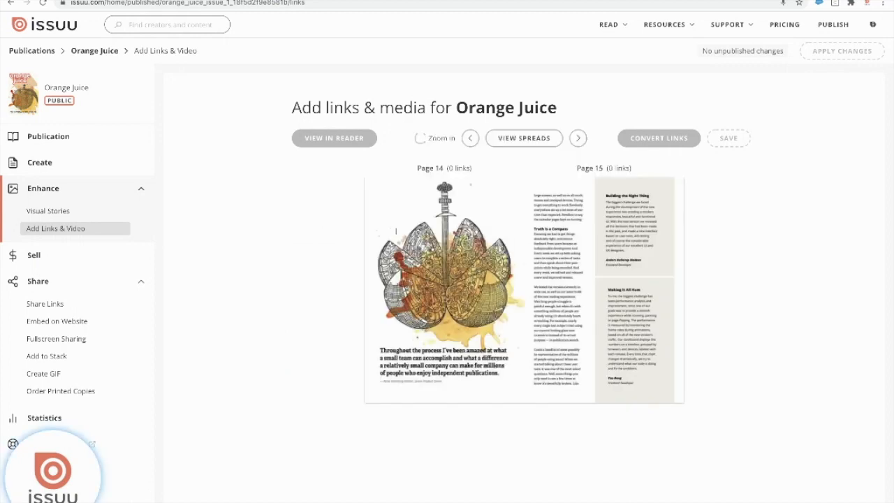
left_click(420, 137)
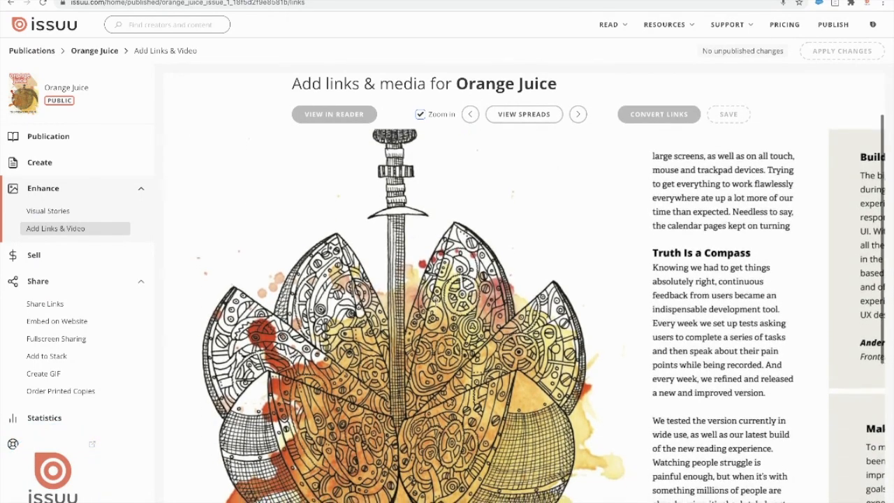
scroll("down", 3)
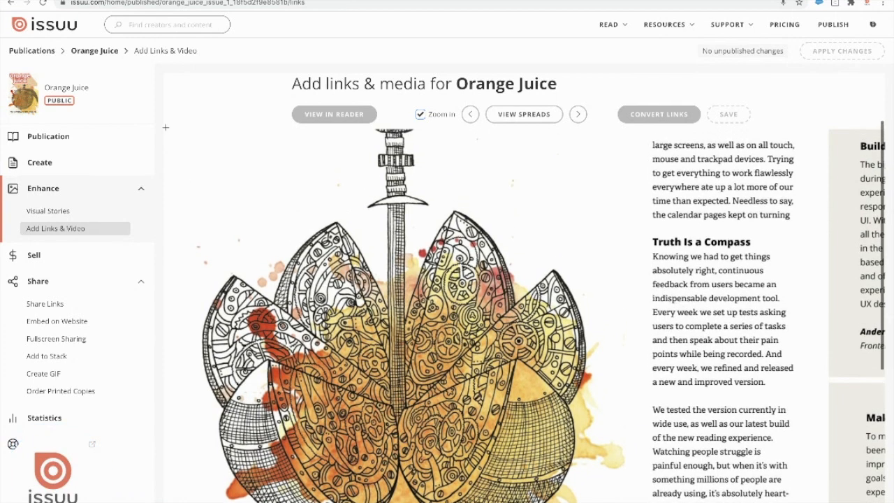
left_click_drag(179, 131, 531, 369)
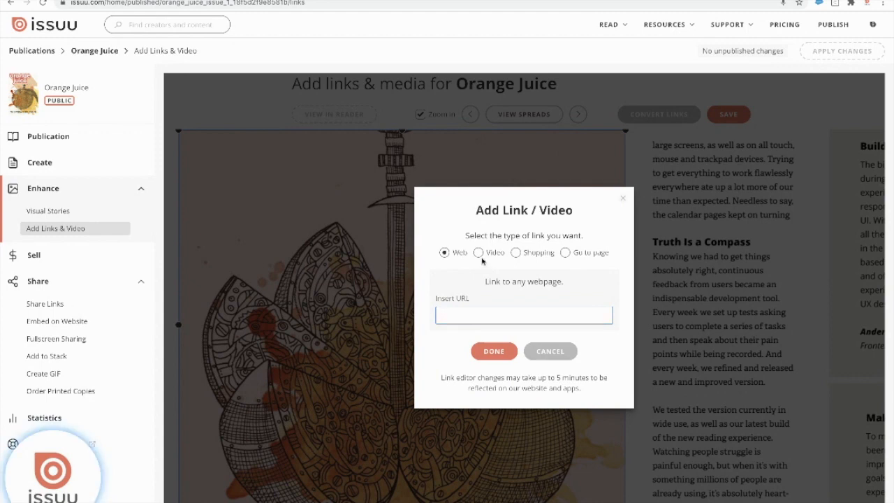
Step: Make the lotus link a video and enter google.com as its address
left_click(479, 252)
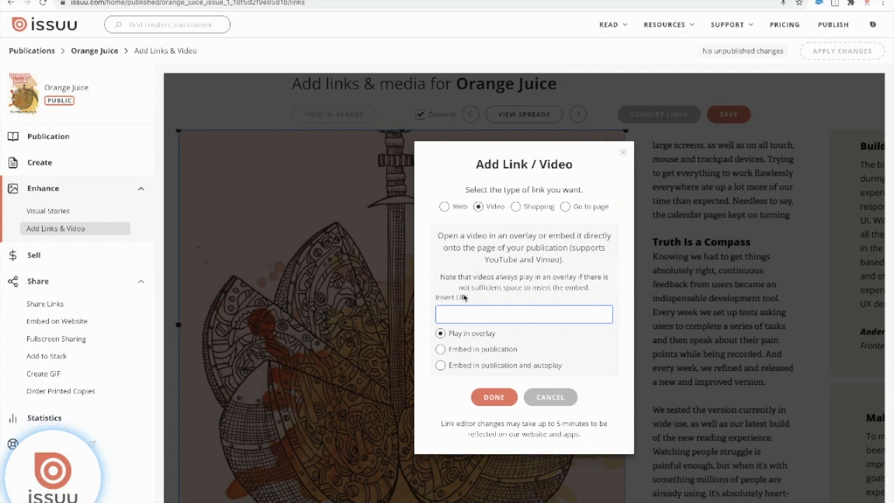
left_click(523, 314)
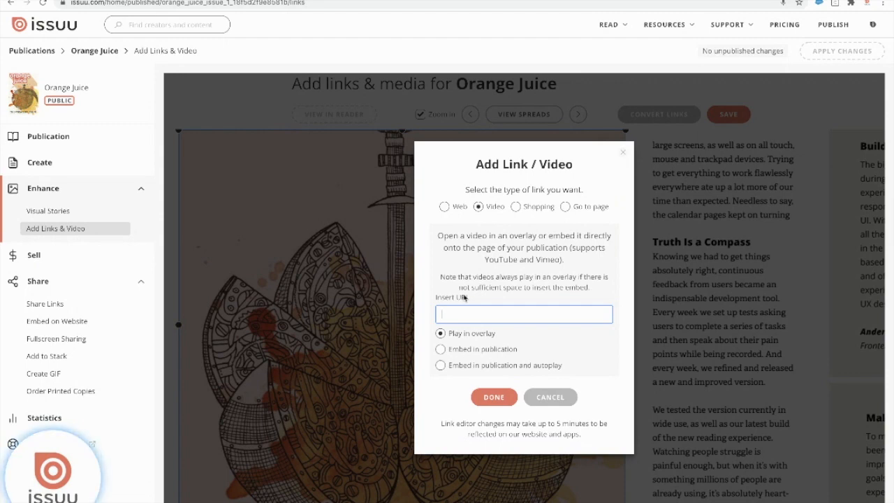
mouse_move(564, 342)
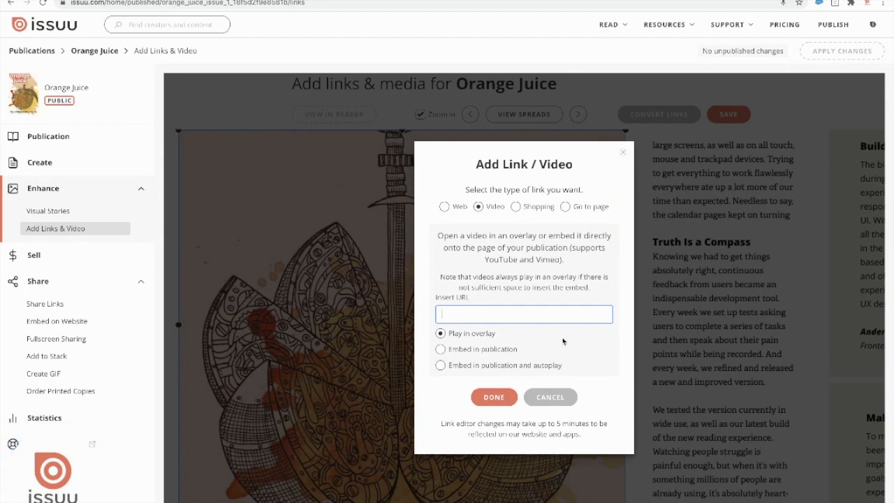
mouse_move(603, 330)
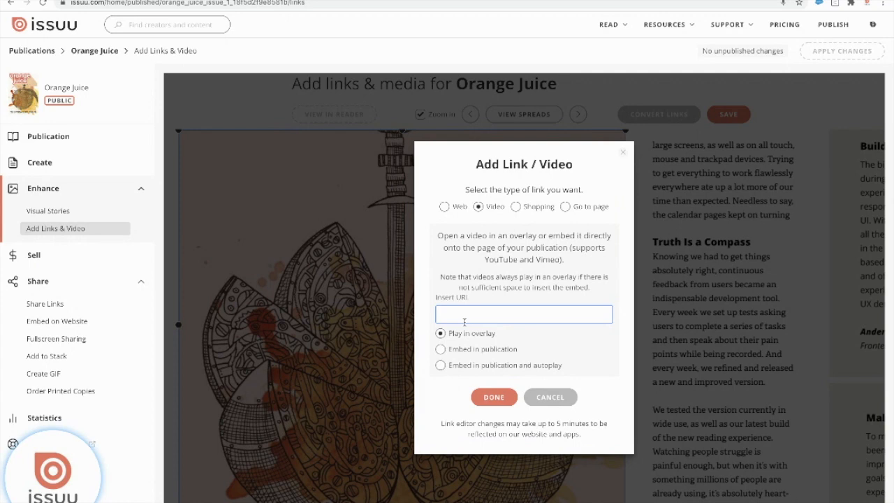
type("google.com")
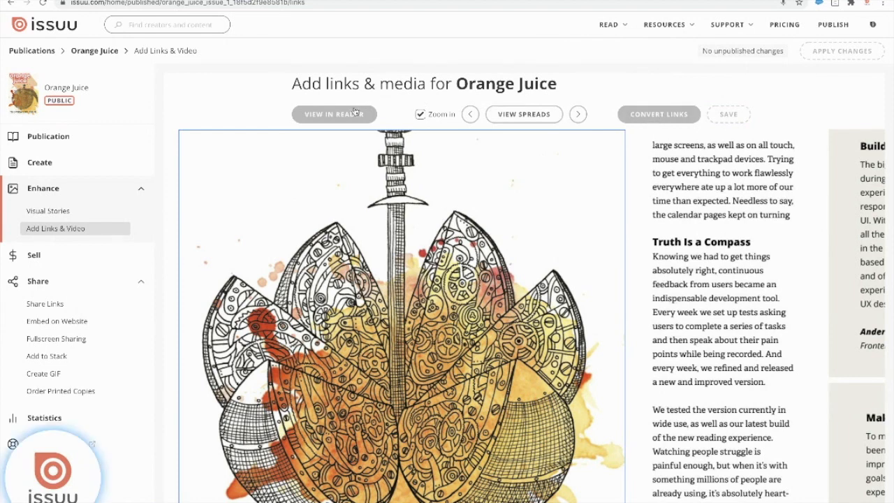
Step: Preview in the reader and play the video linked on page 14's illustration
left_click(333, 114)
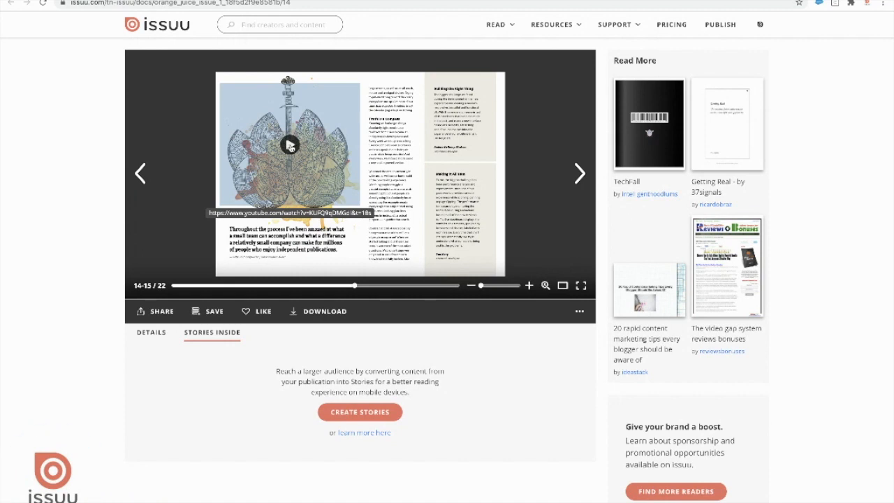
left_click(289, 144)
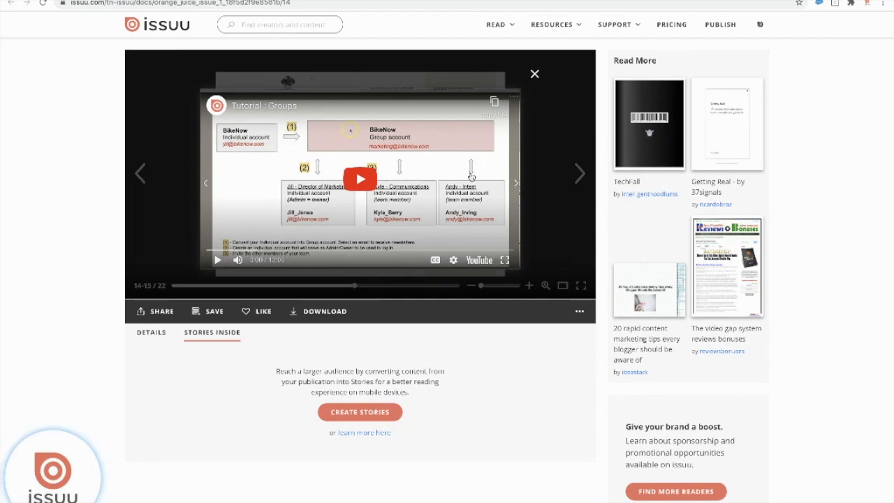
mouse_move(539, 106)
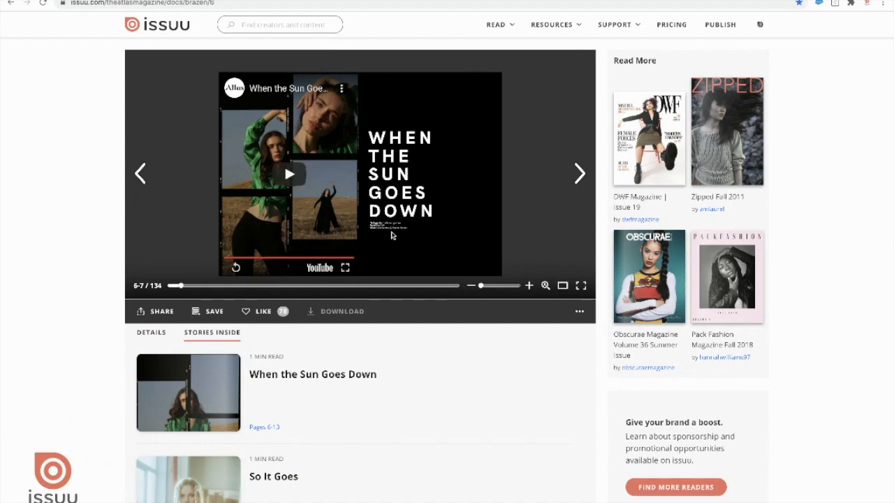
mouse_move(368, 243)
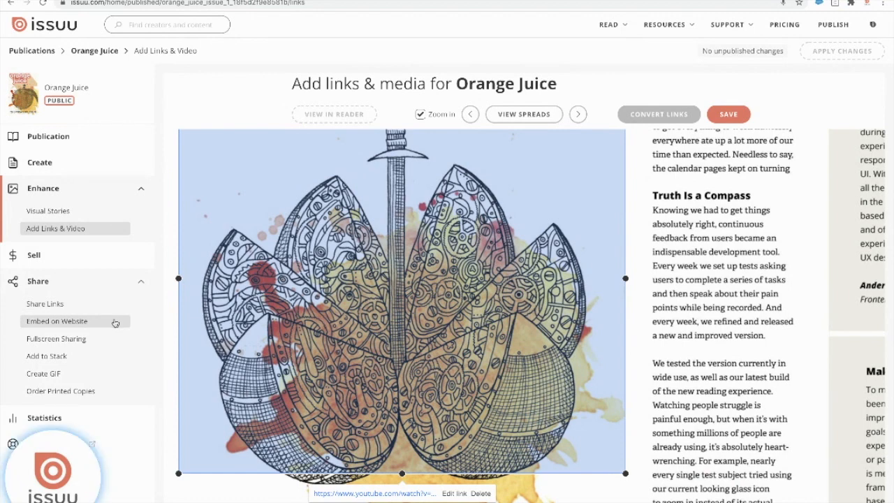
mouse_move(56, 339)
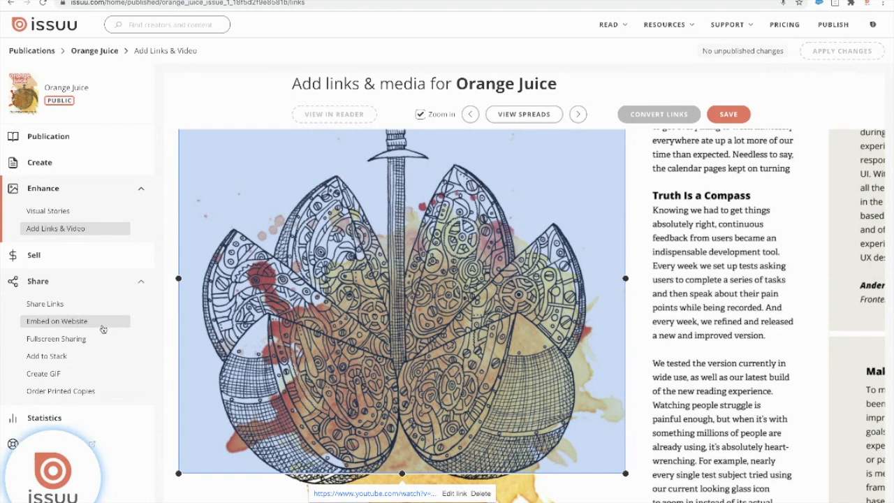
Step: Go to the Embed on Website options under Share for Orange Juice
left_click(57, 321)
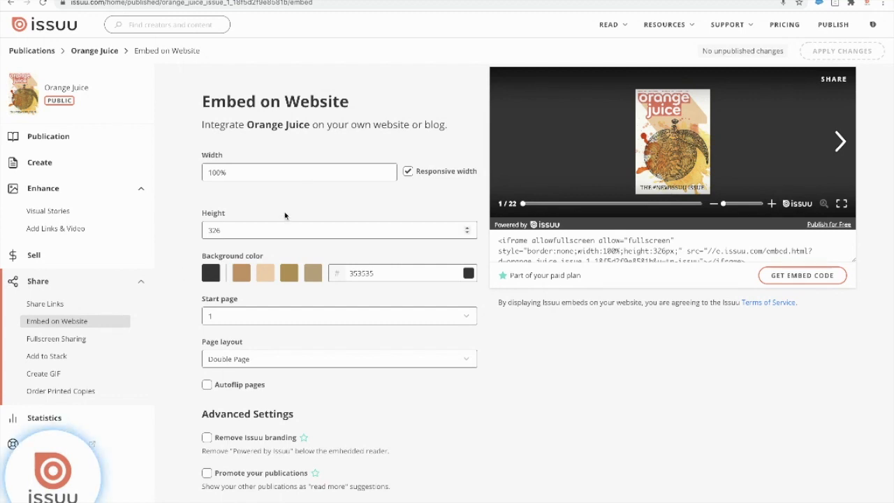
mouse_move(390, 185)
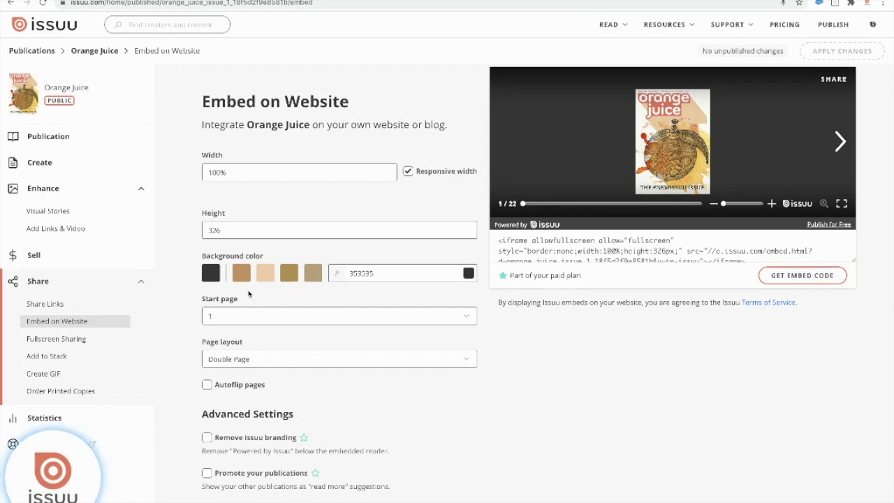
Step: Inspect the embed background colour chooser and dismiss it, leaving #353535 unchanged
left_click(241, 272)
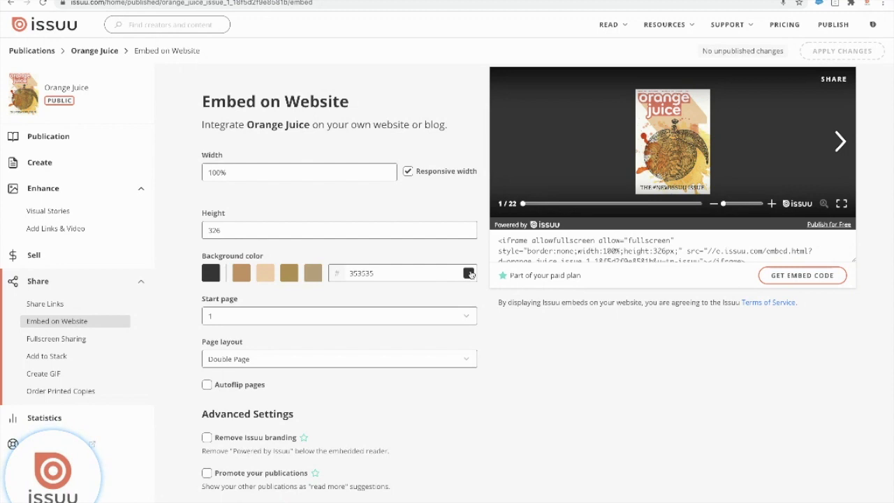
left_click(468, 273)
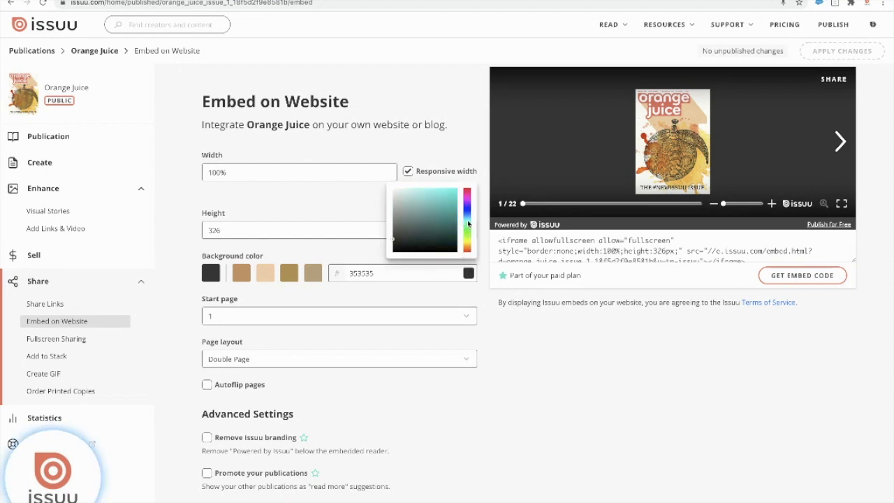
left_click(358, 291)
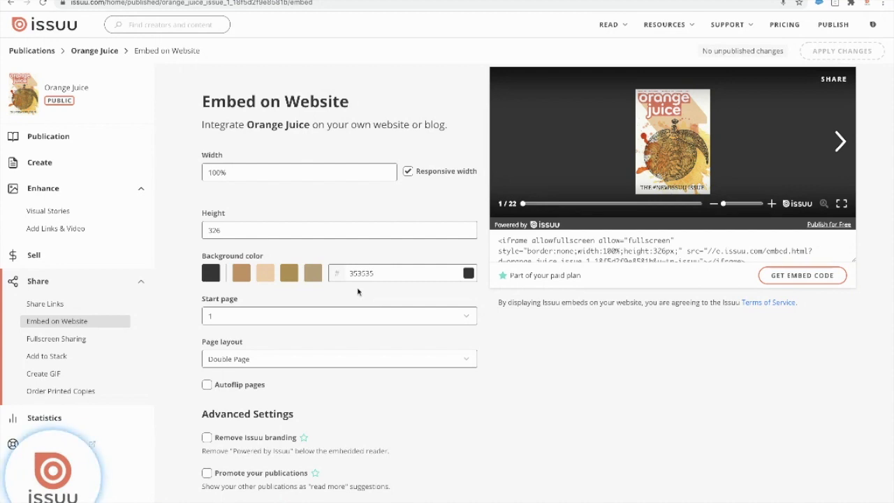
mouse_move(291, 296)
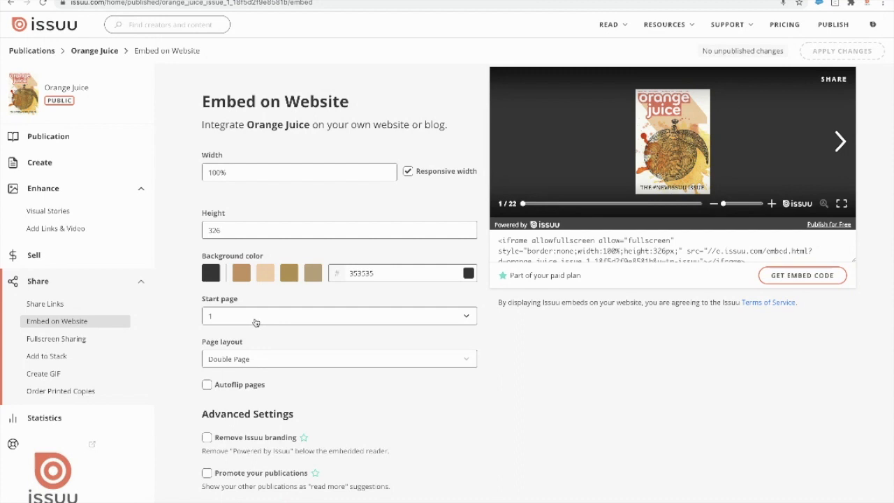
Step: Set the embed's start page, keep Double Page layout after trying Single Page, and enable Autoflip pages
left_click(339, 316)
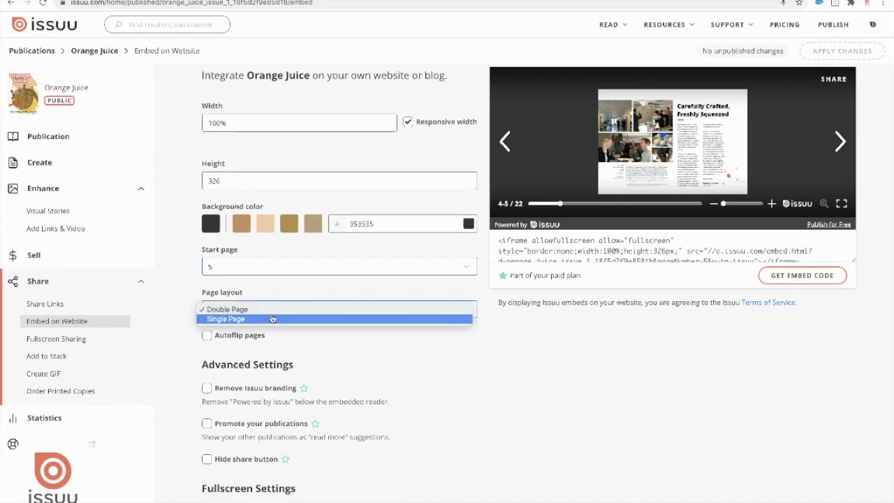
left_click(226, 319)
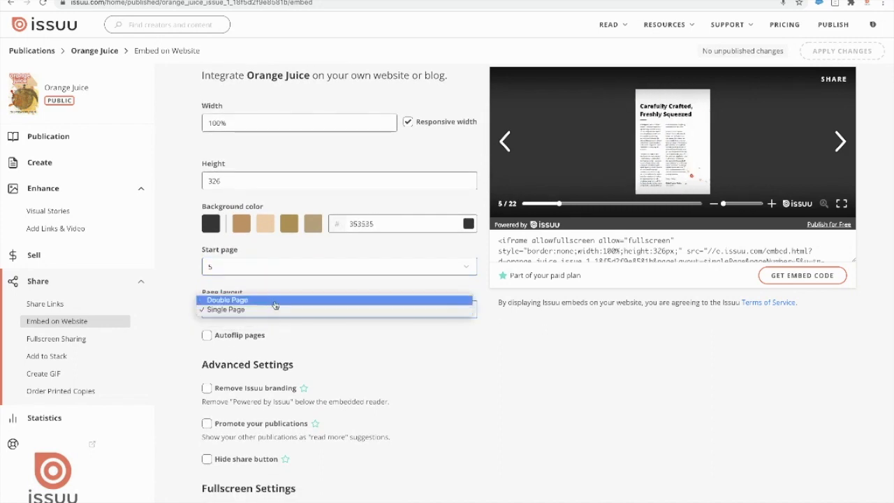
left_click(227, 300)
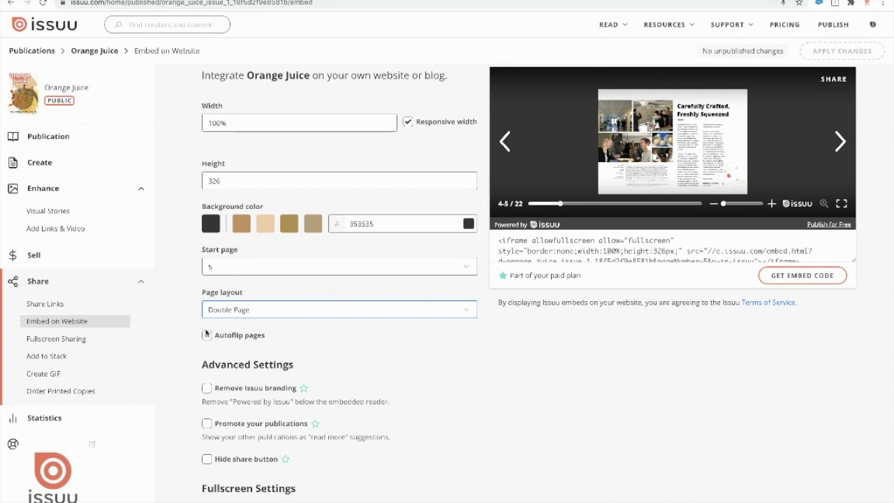
left_click(207, 335)
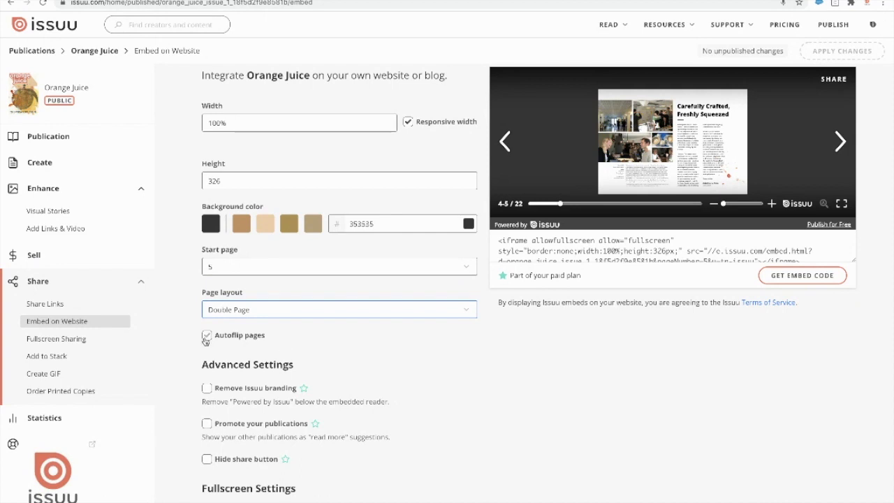
left_click(206, 335)
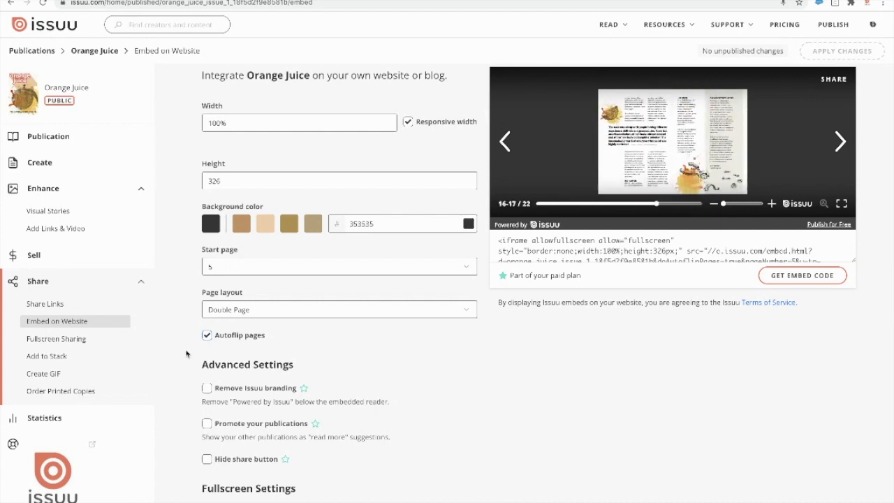
Step: Enable Remove Issuu branding under Advanced Settings, checking the preview
scroll("down", 3)
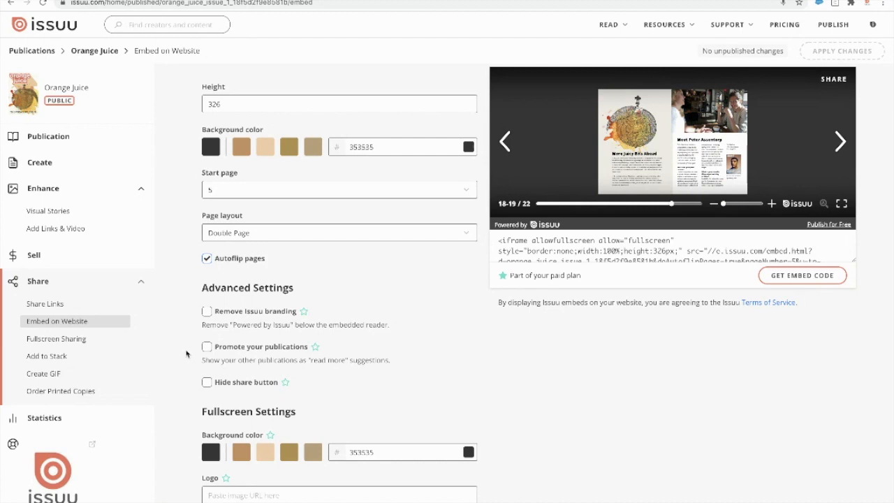
mouse_move(187, 351)
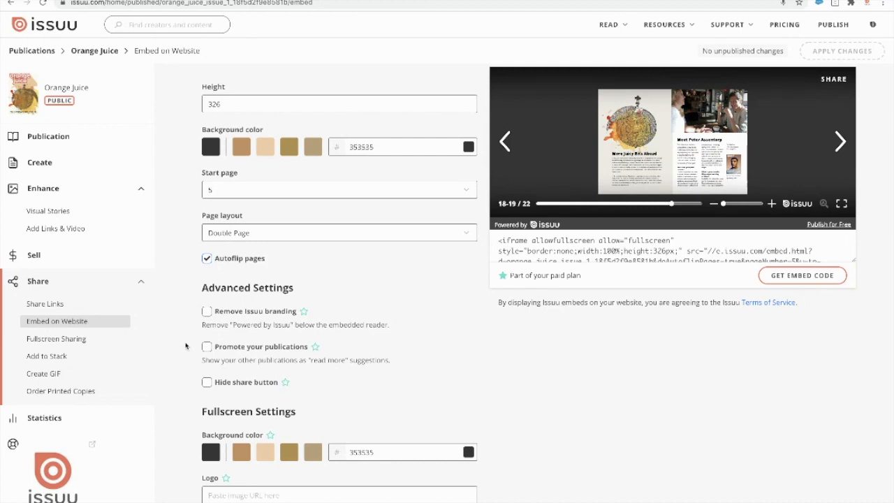
left_click(207, 311)
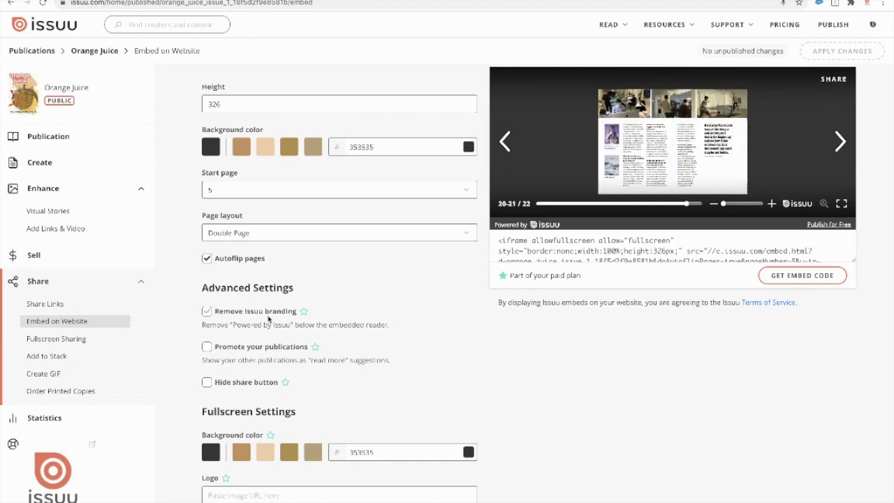
left_click(207, 310)
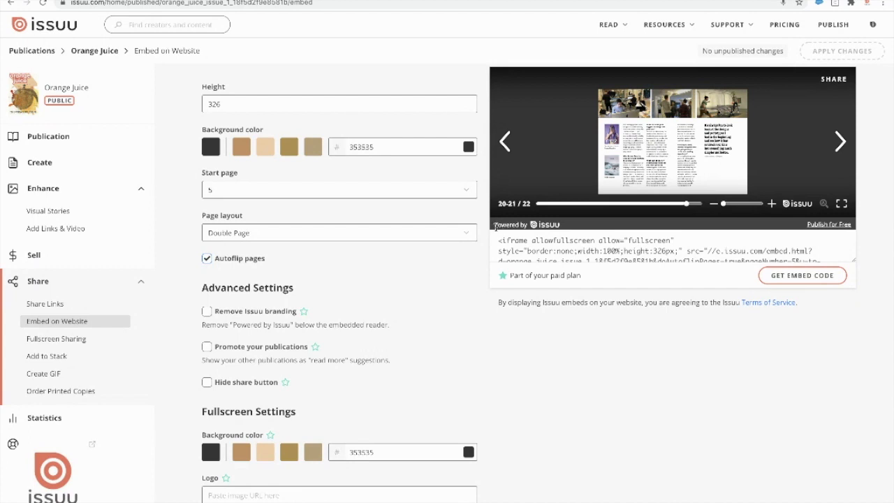
left_click(840, 142)
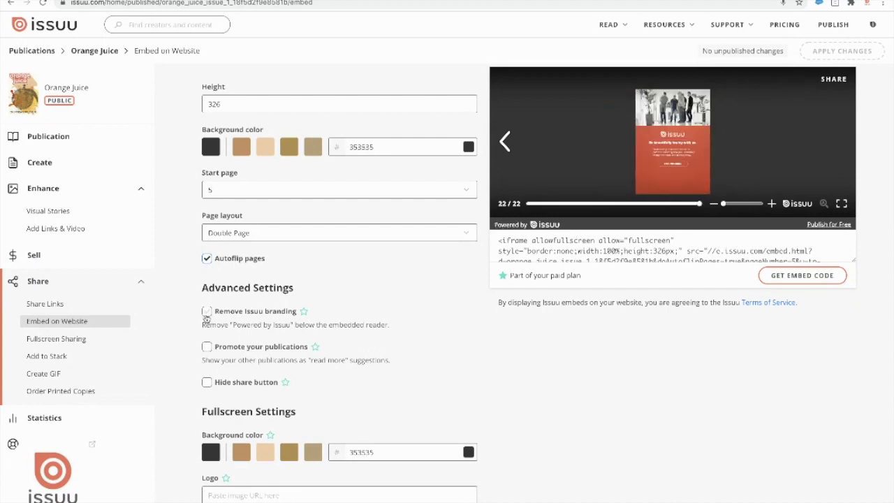
left_click(207, 311)
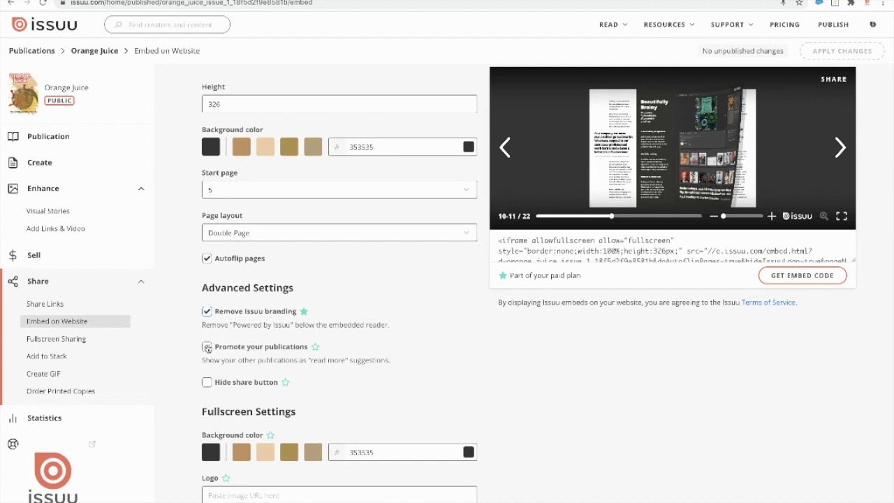
Step: Enable Promote your publications and Hide share button, checking the preview
left_click(207, 347)
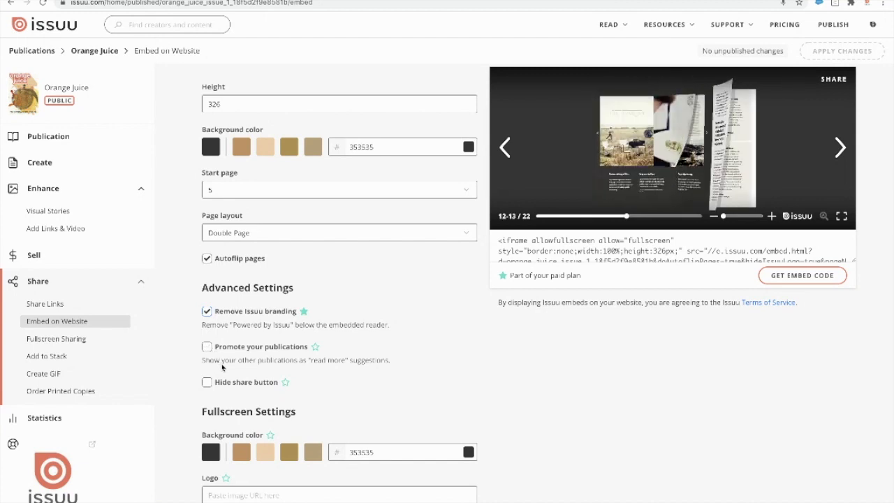
left_click(840, 147)
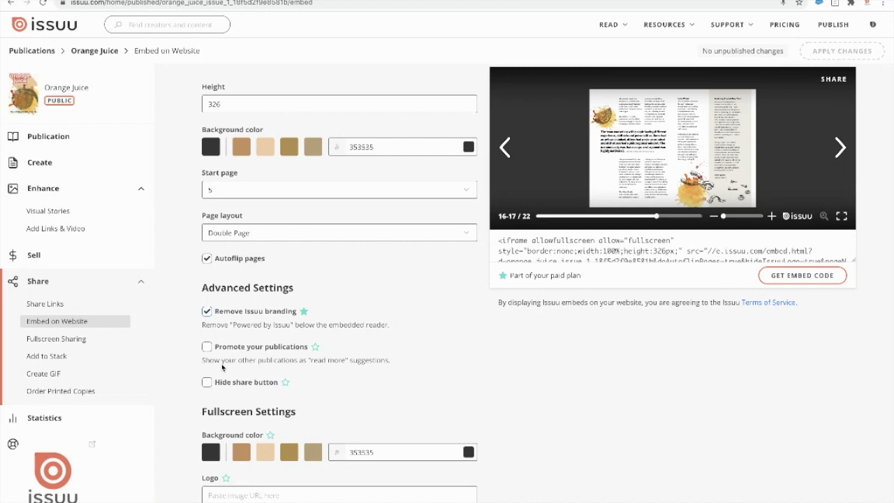
left_click(206, 346)
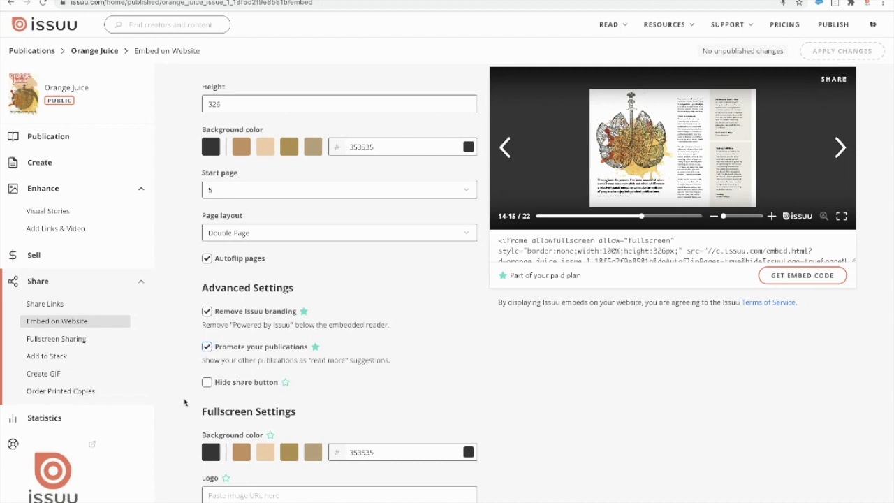
left_click(207, 382)
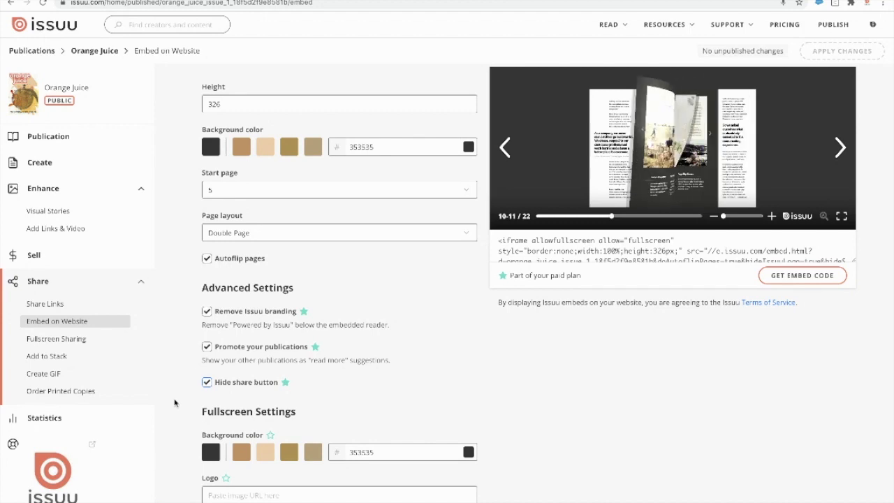
left_click(840, 147)
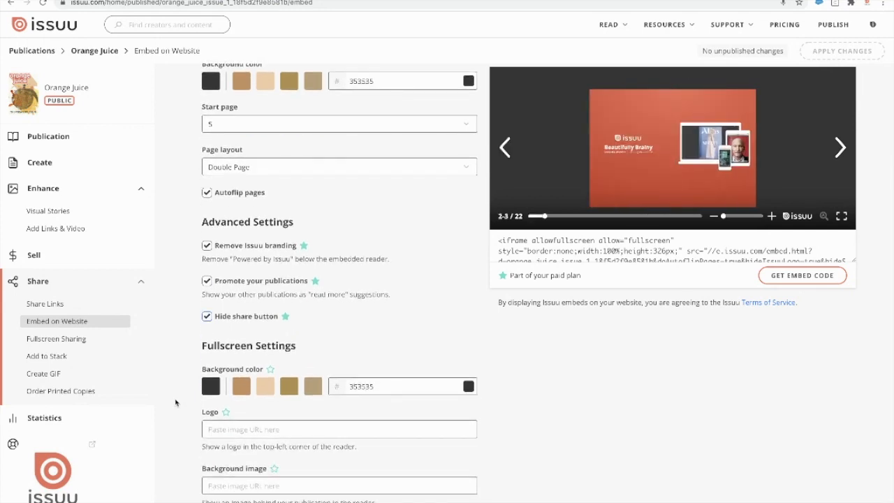
scroll("down", 3)
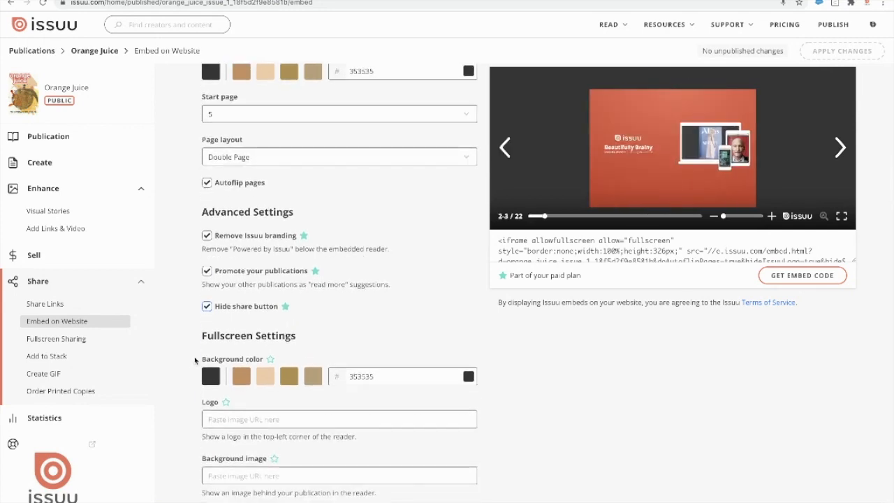
left_click(841, 148)
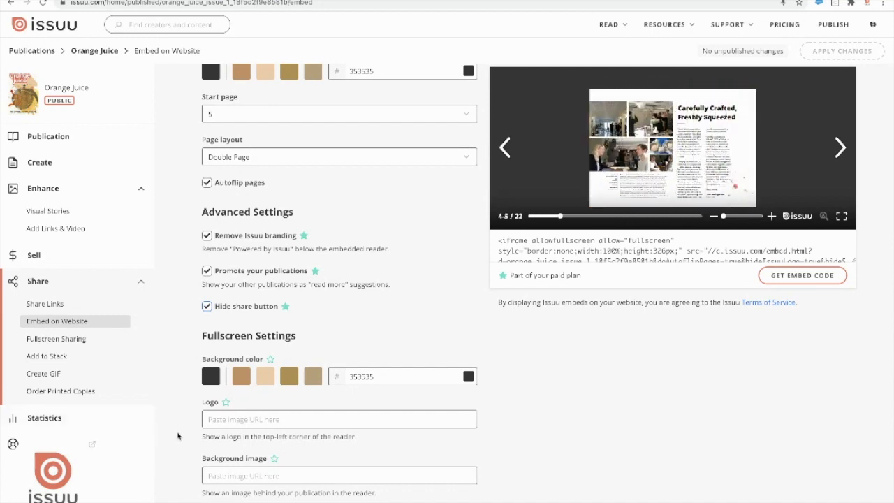
left_click(339, 419)
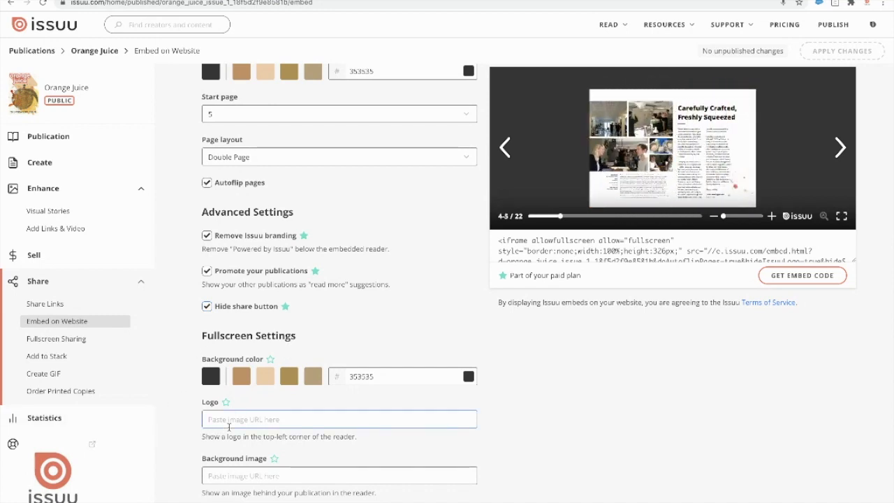
left_click(840, 147)
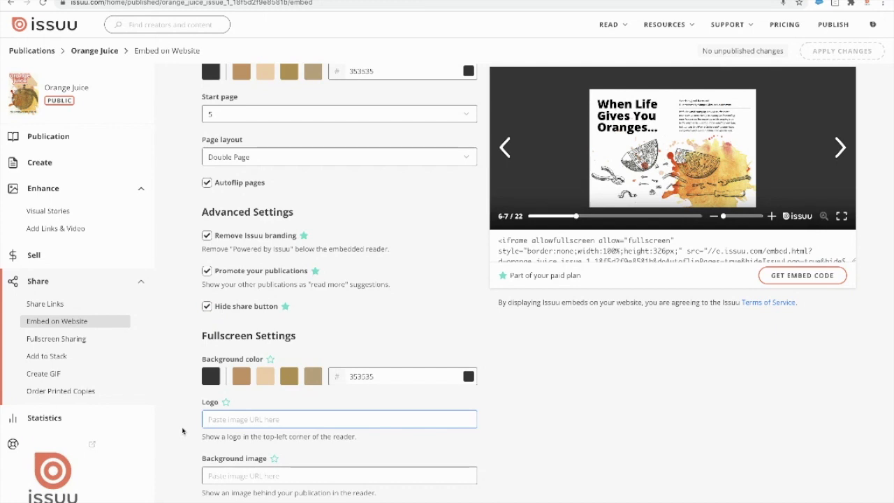
left_click(841, 148)
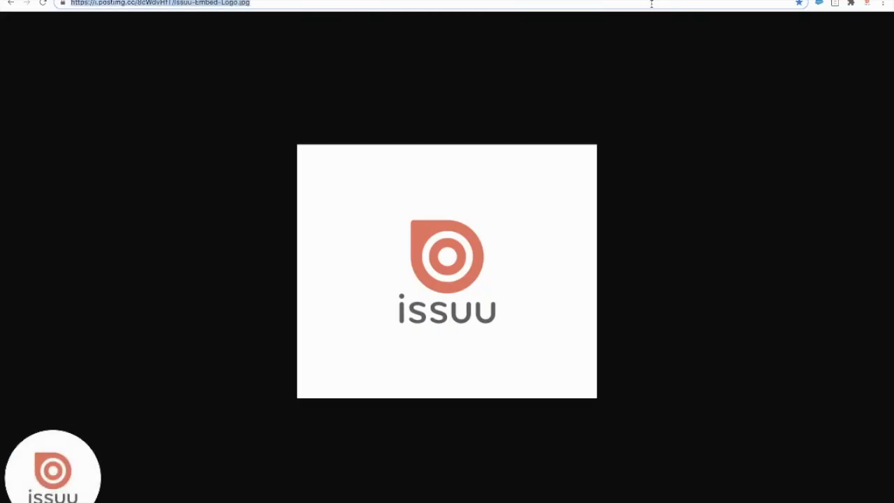
left_click(63, 6)
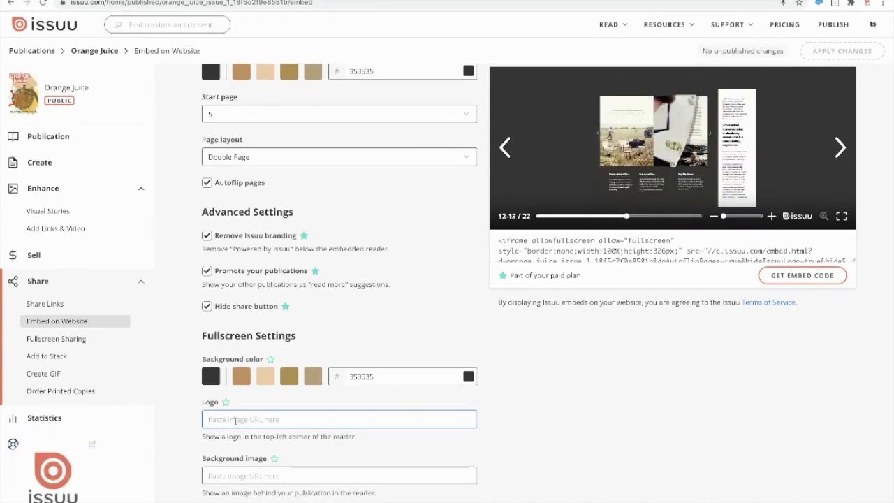
type("https://i.postimg.cc/ScWdvHfT/issuu-Embed-Logo.jpg")
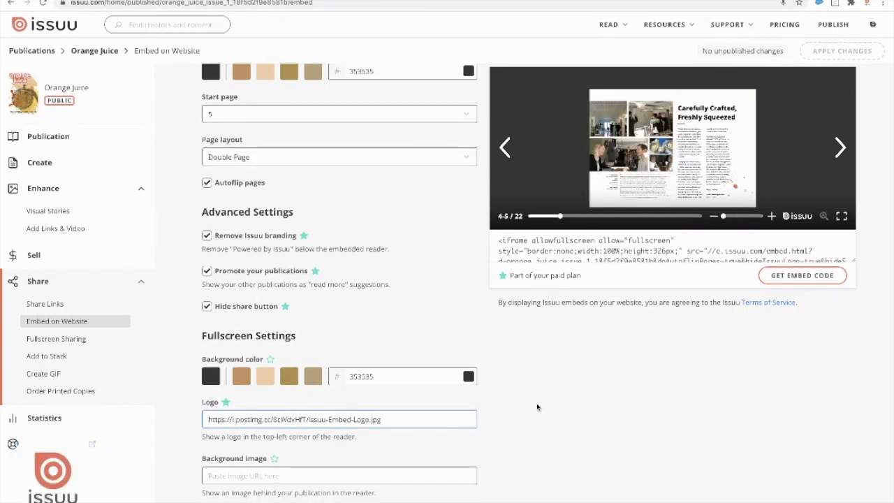
mouse_move(842, 215)
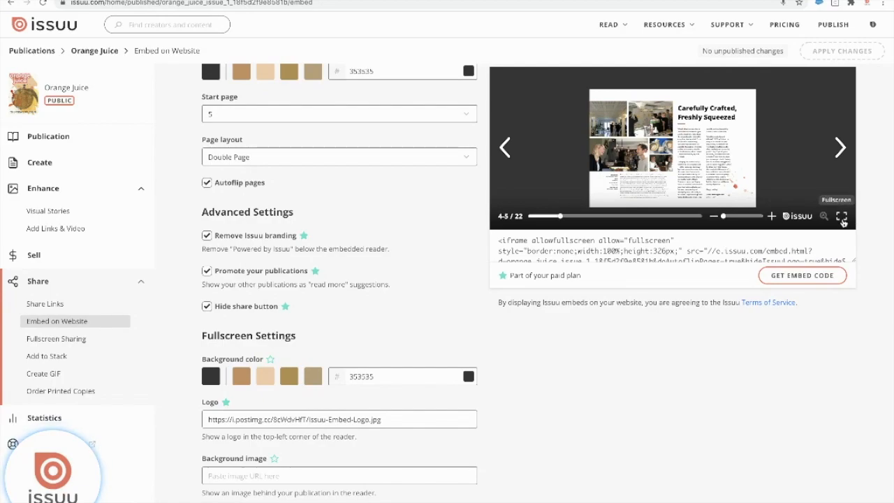
Step: Preview the reader fullscreen, then use the URL as the Background image instead of the logo
left_click(842, 216)
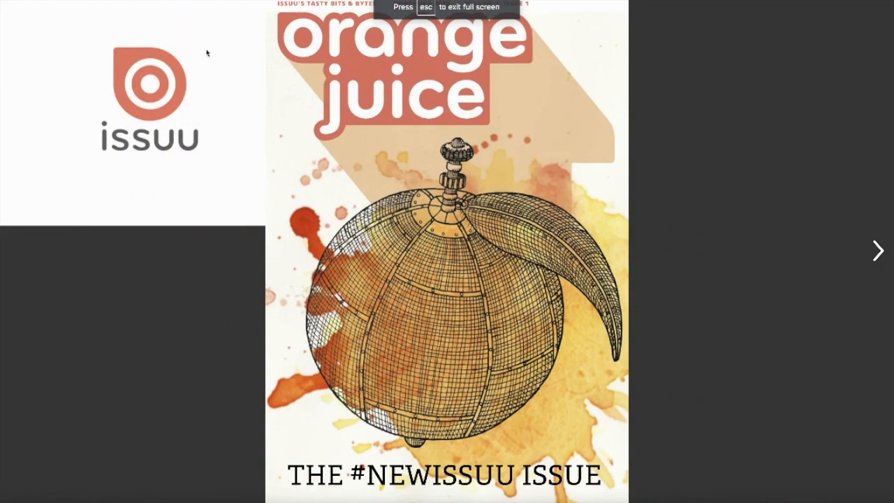
key("Escape")
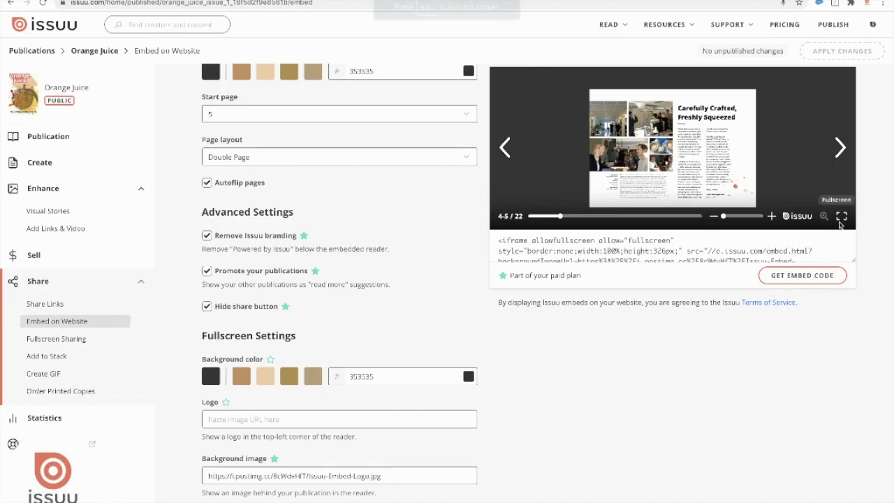
left_click(842, 216)
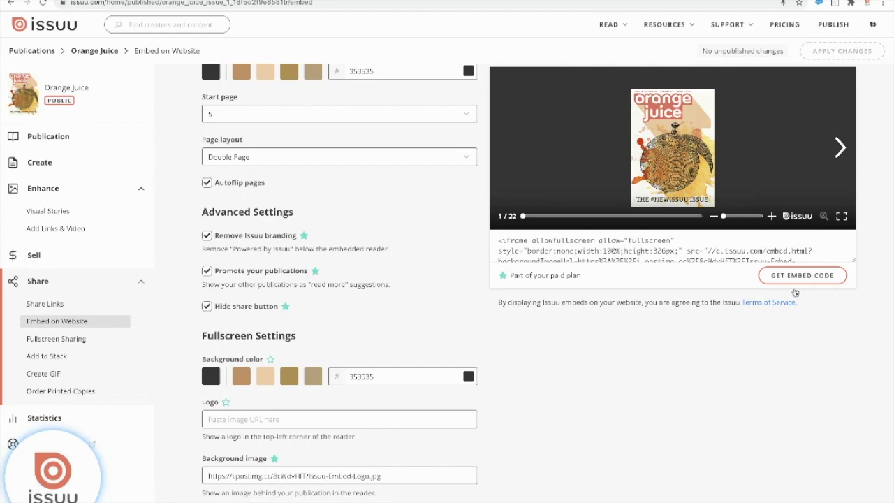
Step: Copy the iframe embed code for the customised Orange Juice reader
left_click(802, 275)
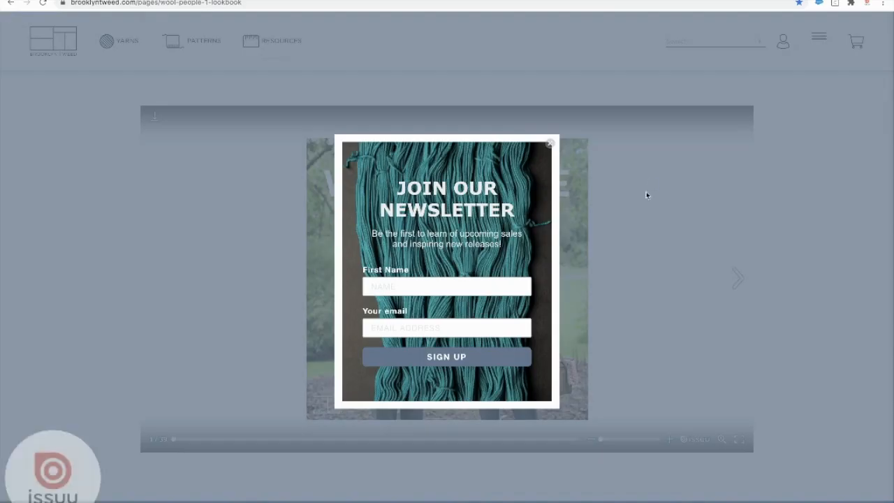
Step: Dismiss the newsletter popup to view Brooklyn Tweed's embedded Wool People lookbook
left_click(549, 143)
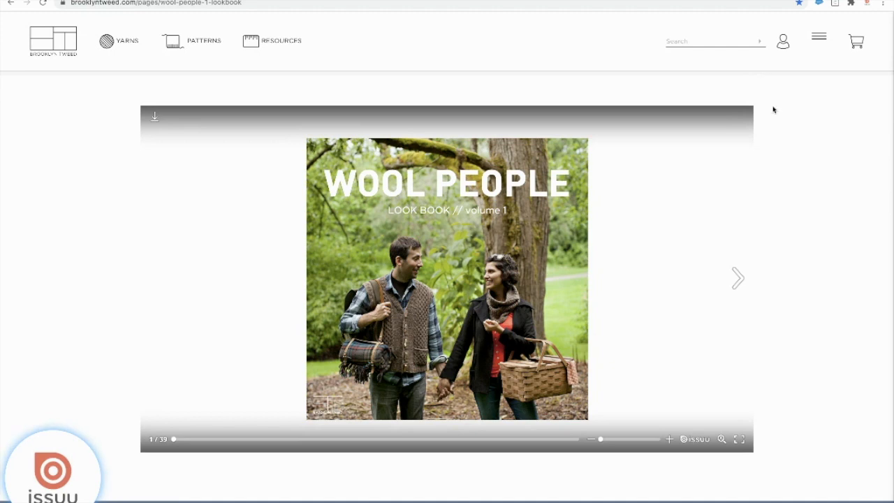
mouse_move(128, 484)
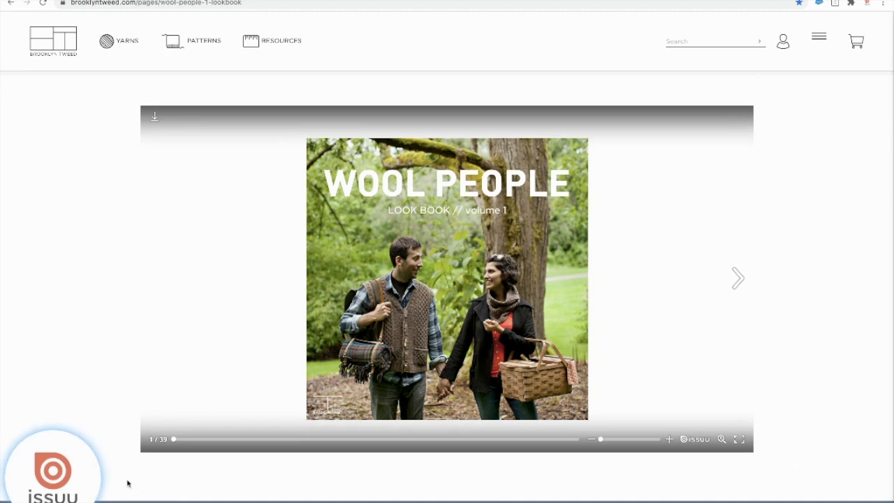
mouse_move(63, 302)
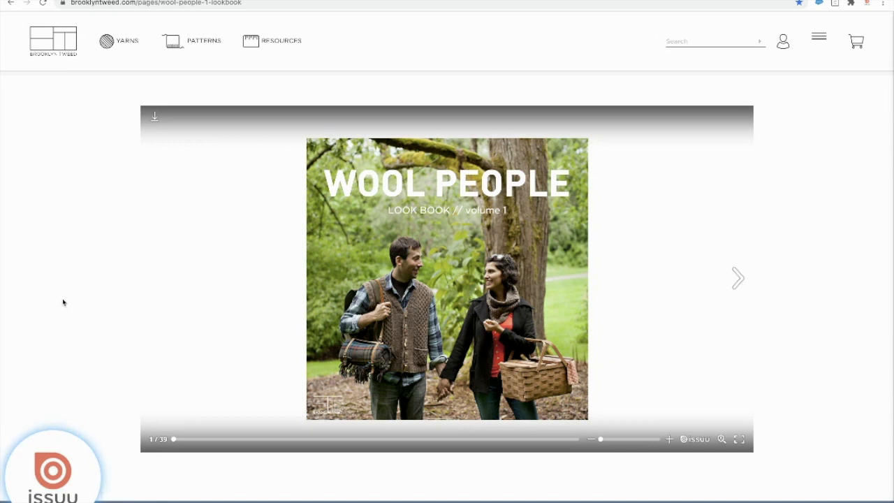
mouse_move(780, 313)
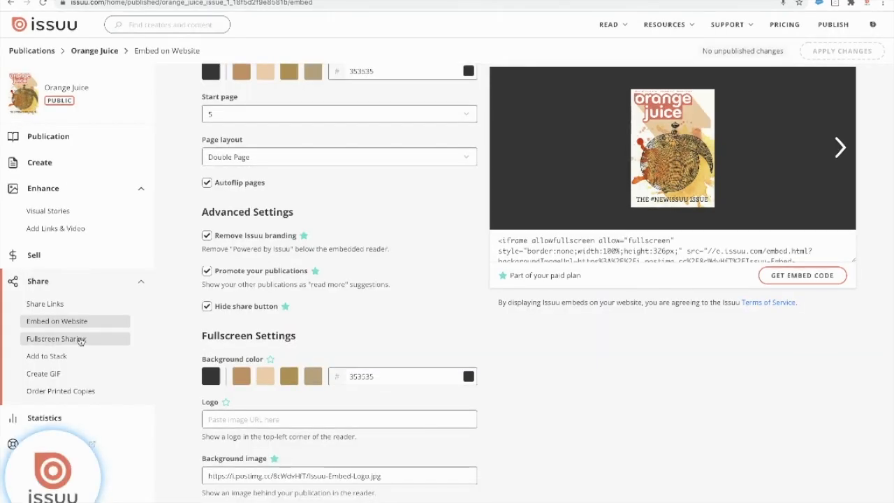
Step: In Fullscreen Sharing, save the settings and copy the Orange Juice share link
left_click(56, 339)
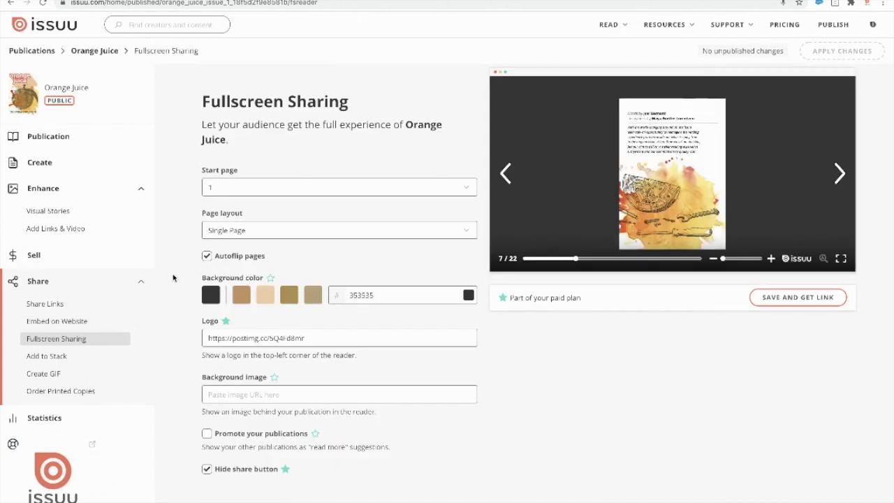
left_click(839, 174)
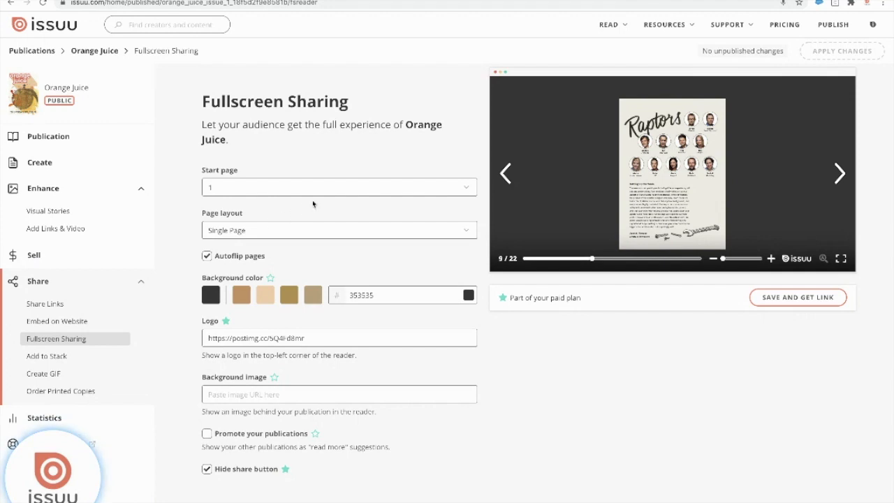
mouse_move(405, 452)
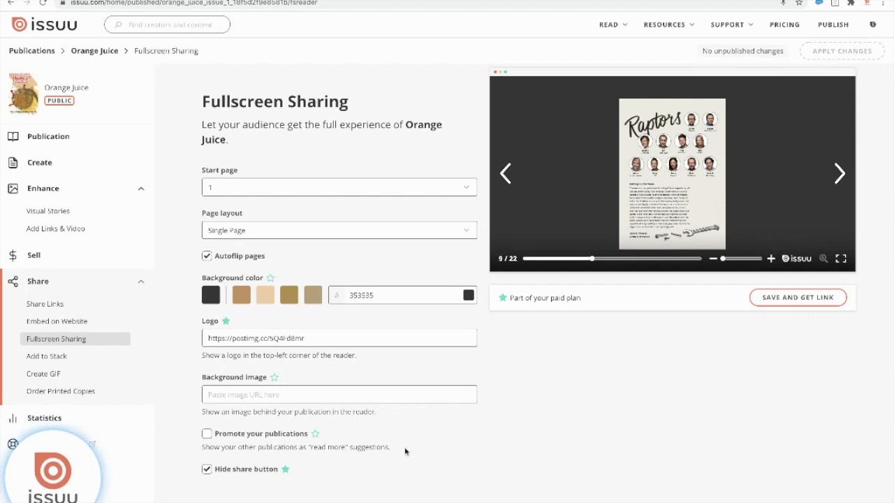
left_click(839, 174)
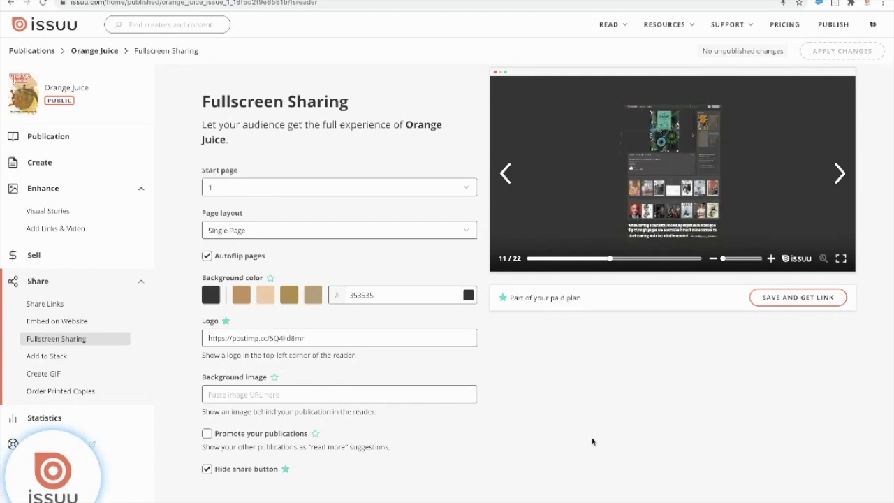
left_click(839, 174)
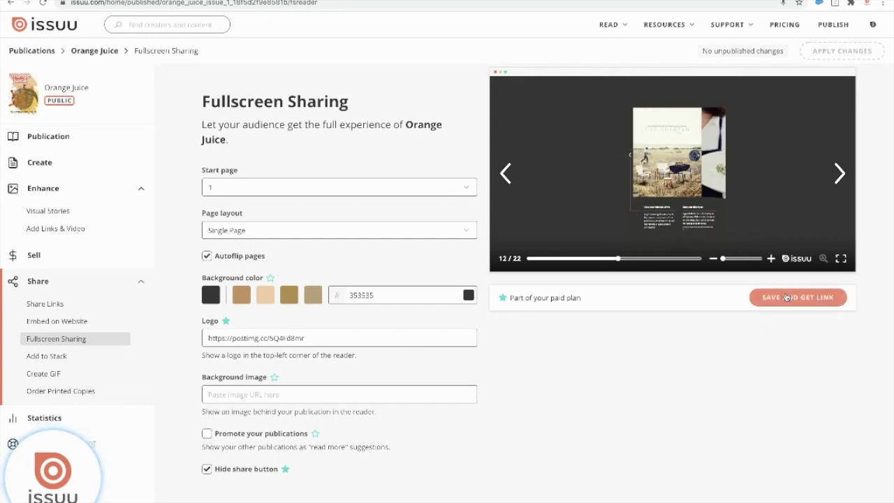
left_click(798, 297)
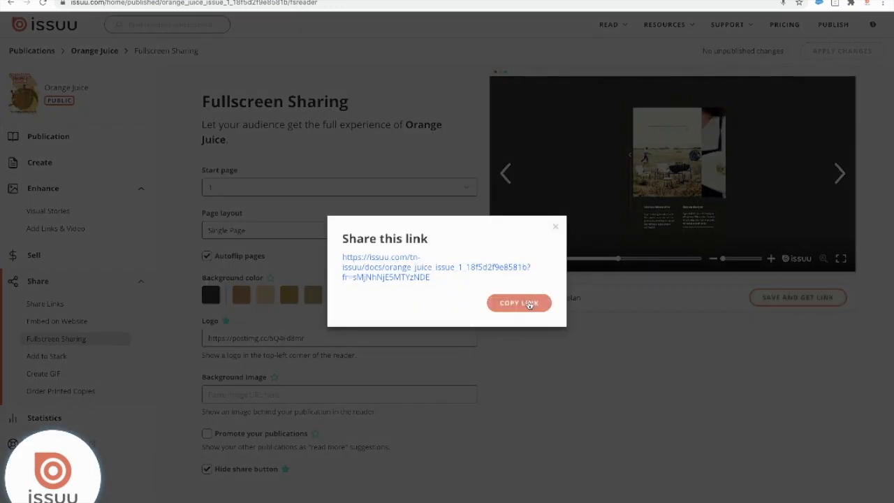
left_click(519, 302)
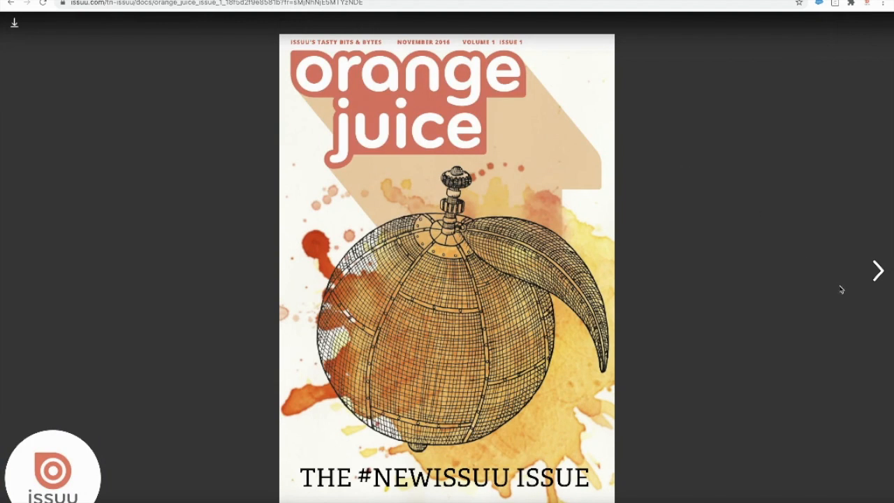
Step: View Orange Juice fullscreen from the link and page through its opening pages
left_click(877, 271)
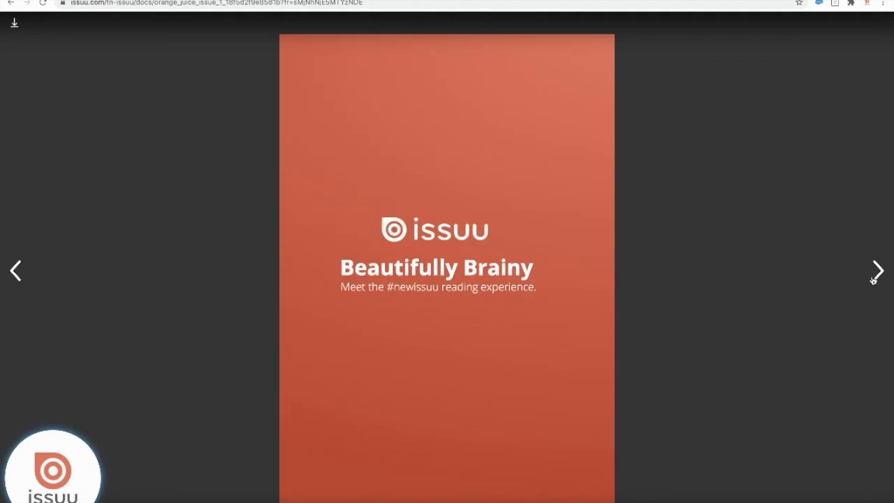
left_click(878, 271)
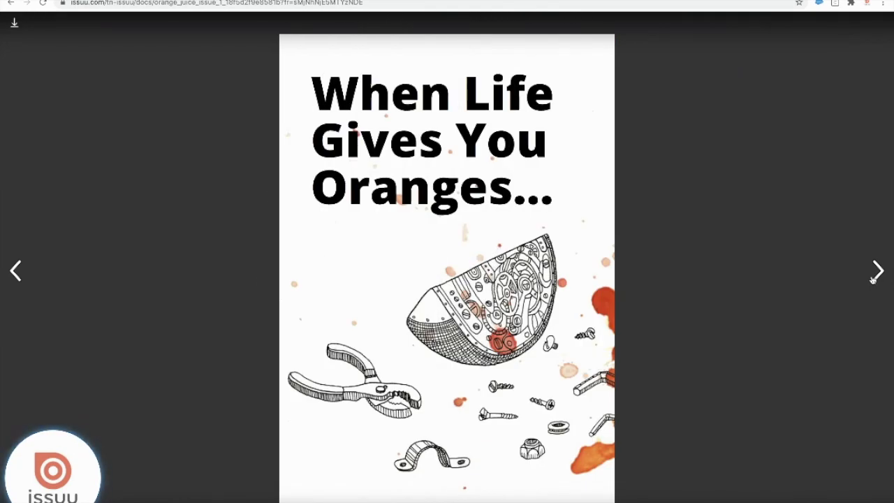
mouse_move(138, 143)
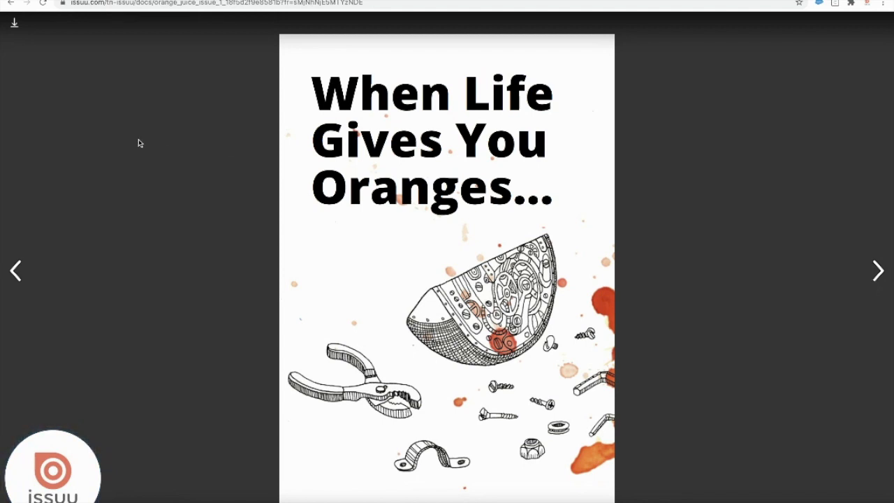
mouse_move(45, 23)
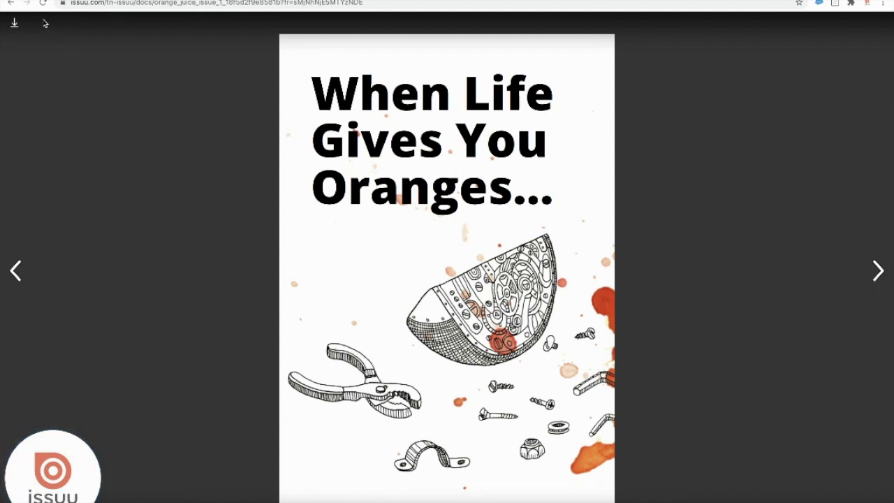
mouse_move(14, 23)
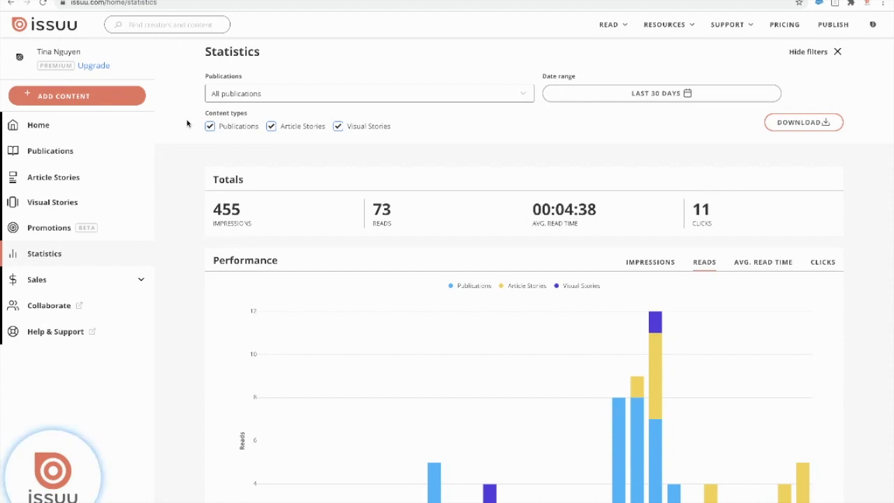
mouse_move(193, 102)
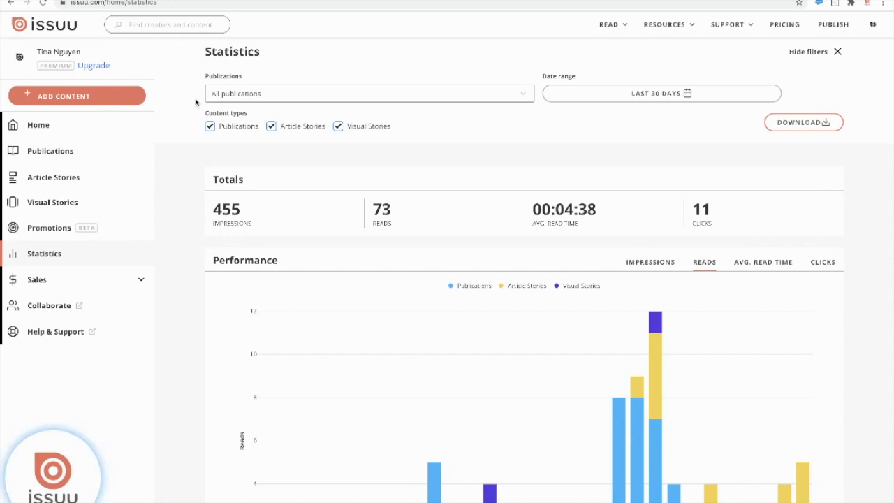
Step: Filter the Statistics page to the Demo publication only
left_click(368, 93)
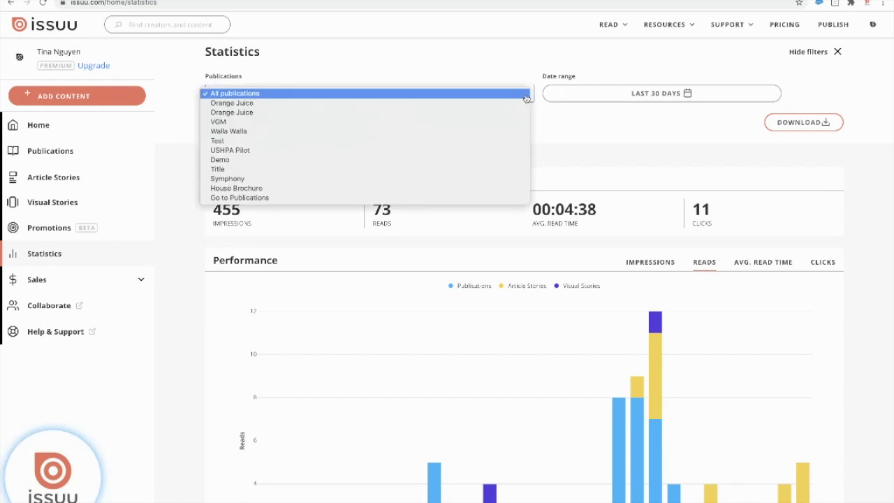
mouse_move(494, 131)
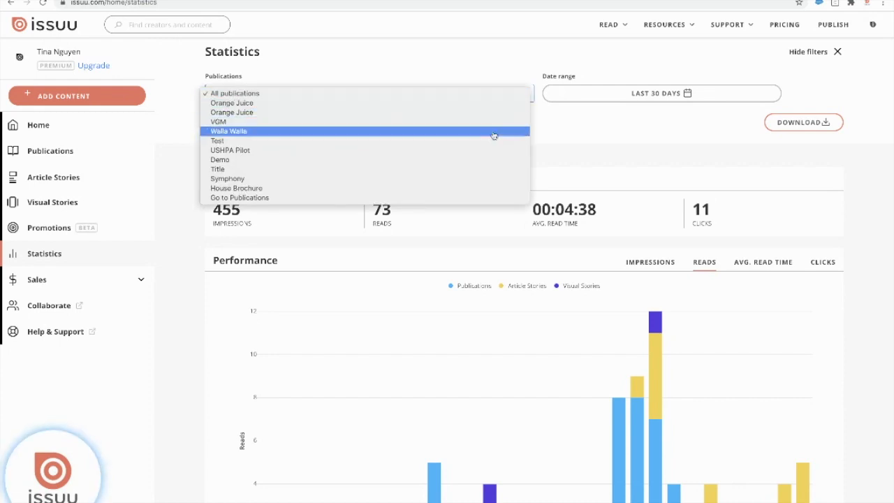
mouse_move(489, 139)
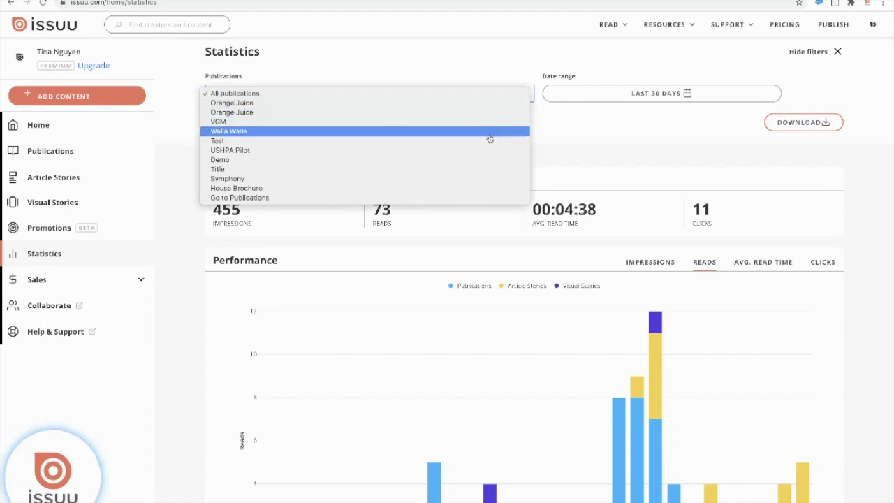
mouse_move(482, 159)
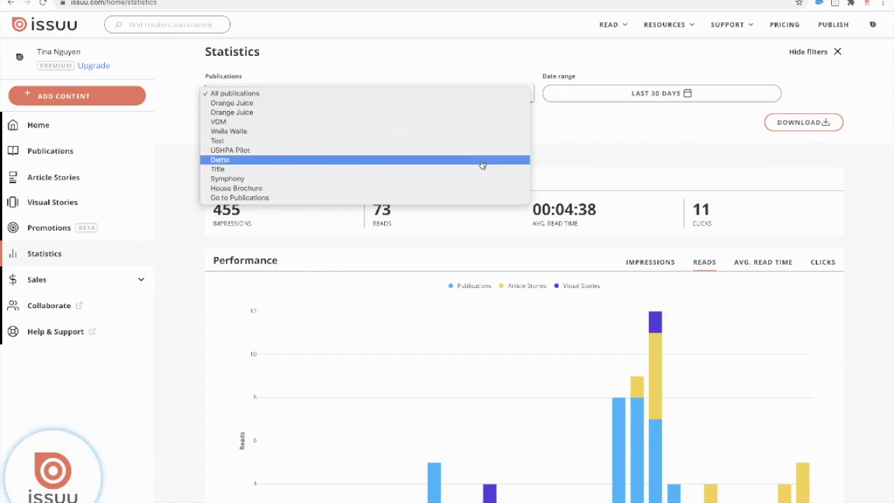
left_click(220, 160)
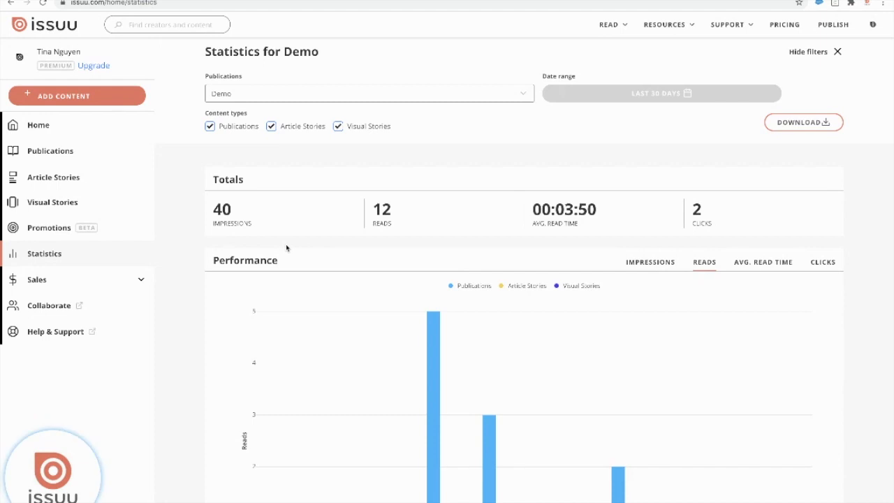
mouse_move(260, 239)
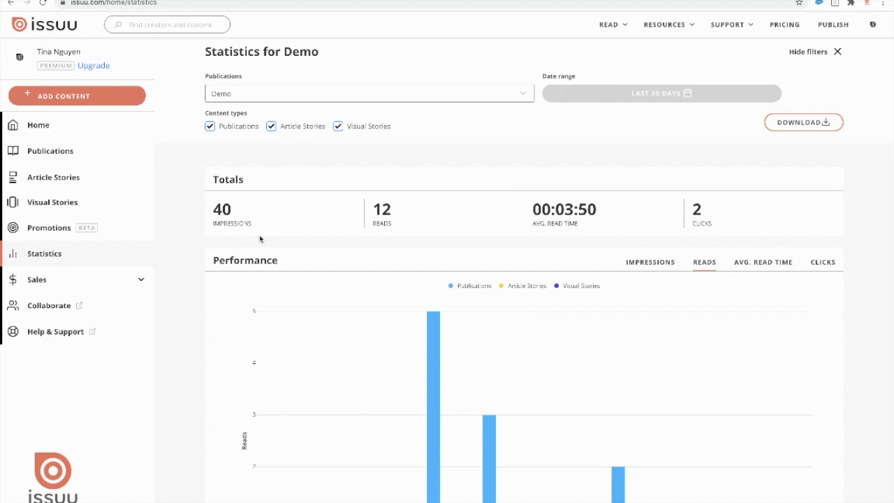
mouse_move(390, 239)
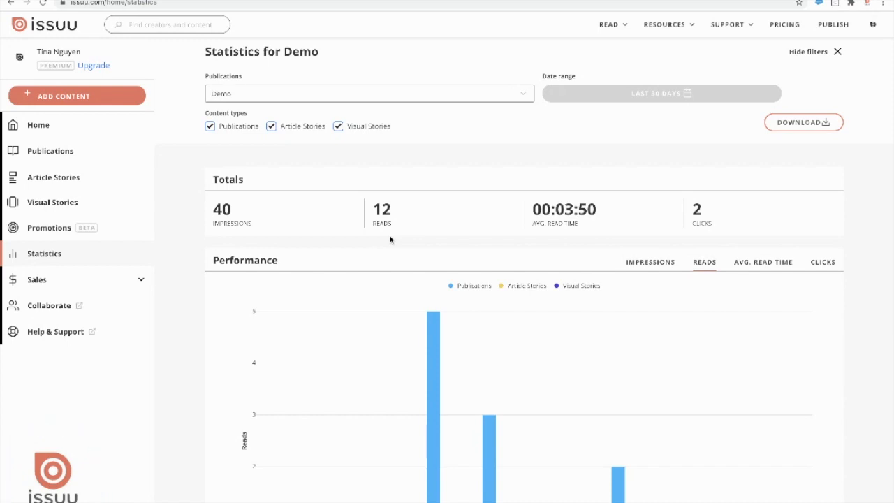
mouse_move(573, 241)
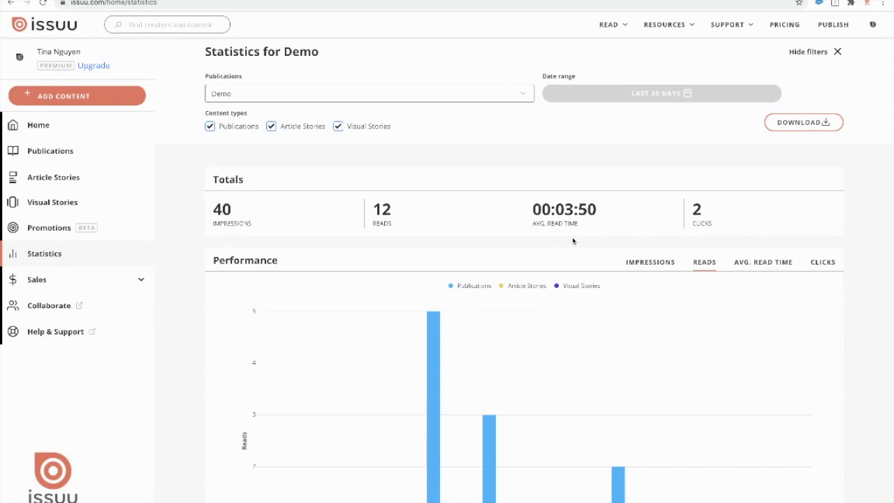
mouse_move(709, 238)
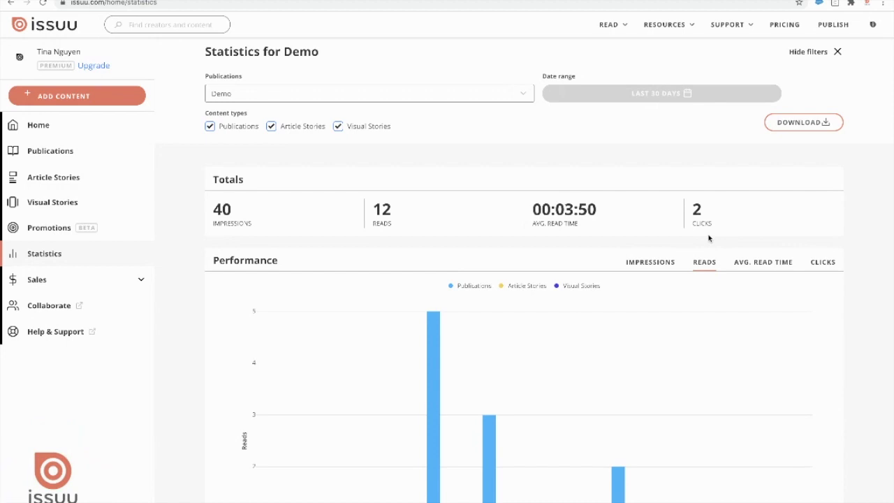
Step: Scroll through Demo's Links and Pages tables down to the Reading Devices and Sources charts
scroll("down", 3)
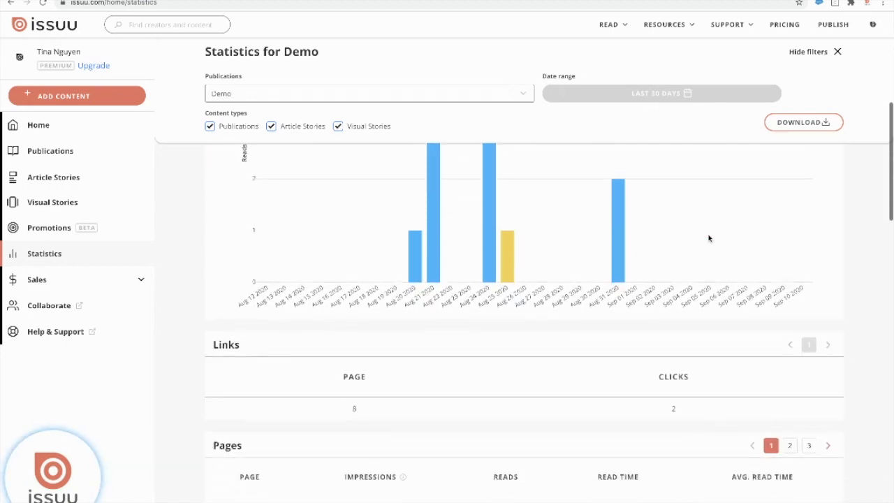
scroll("down", 3)
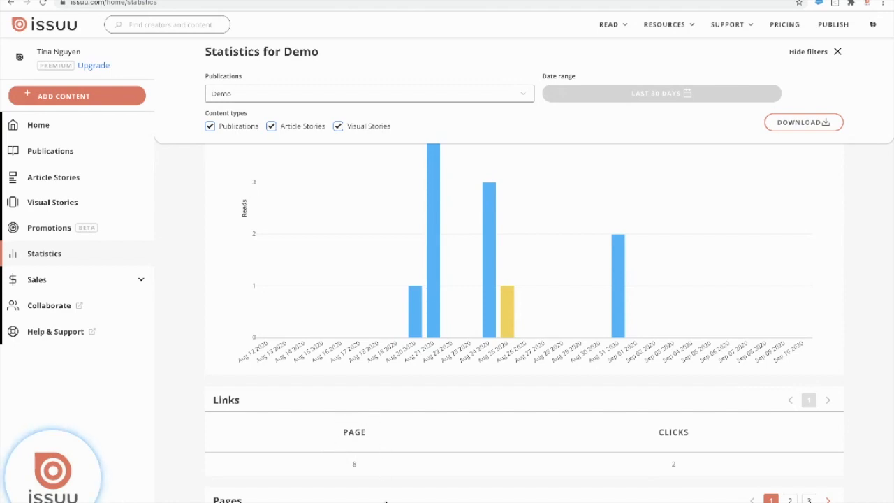
mouse_move(637, 493)
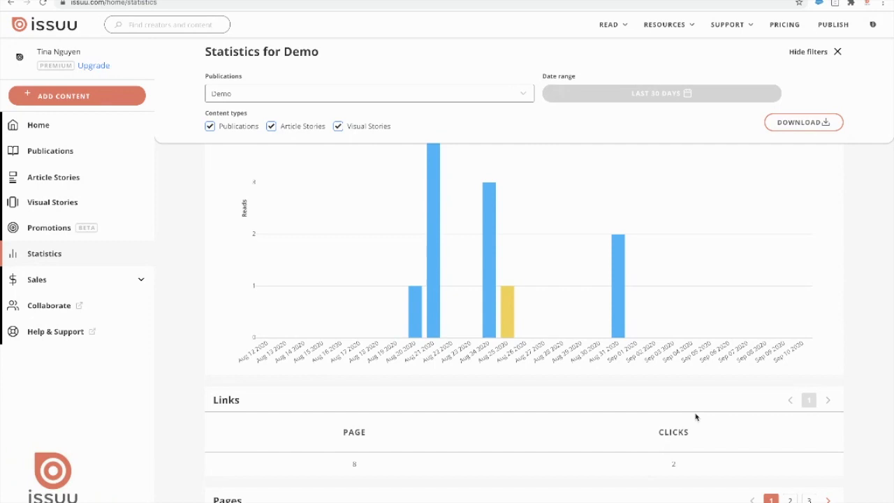
scroll("down", 3)
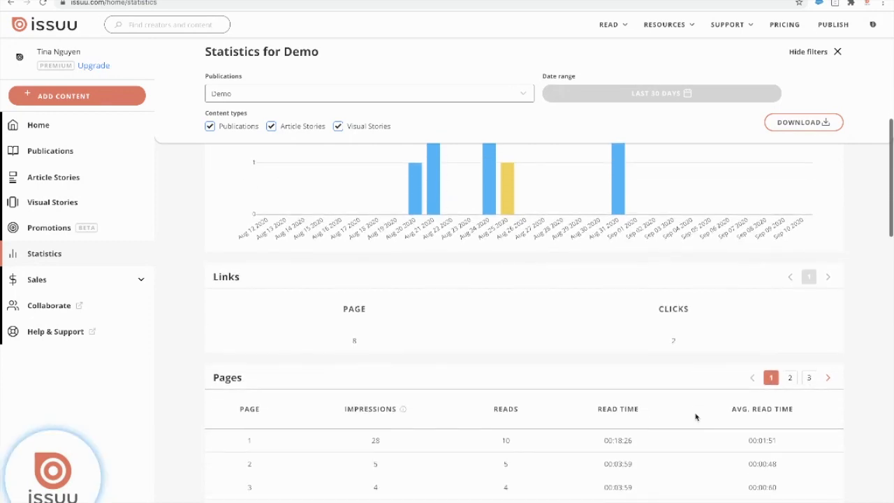
scroll("down", 3)
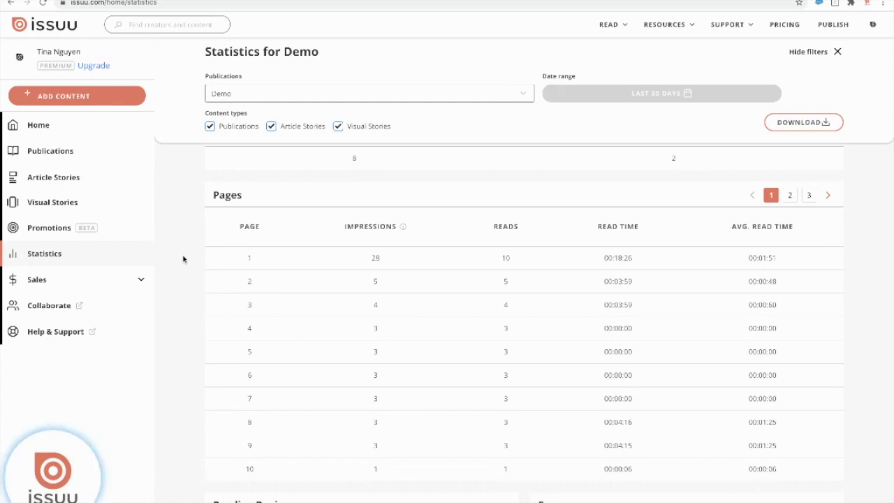
mouse_move(634, 418)
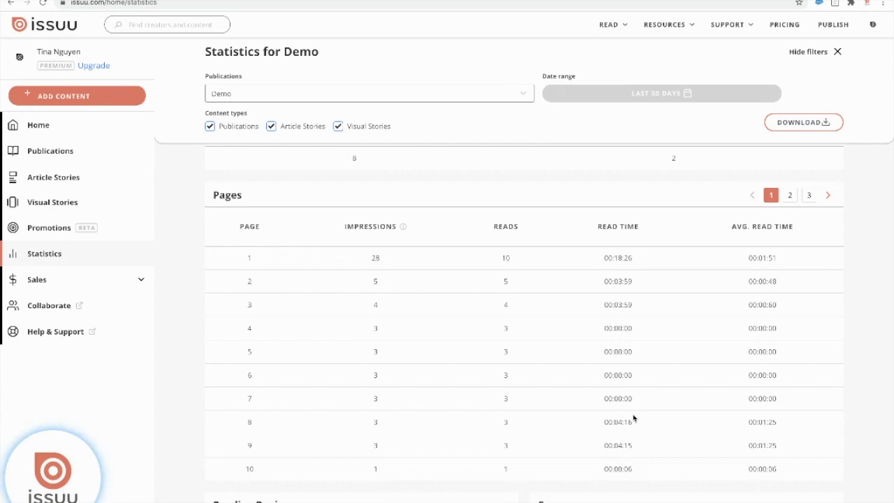
scroll("down", 3)
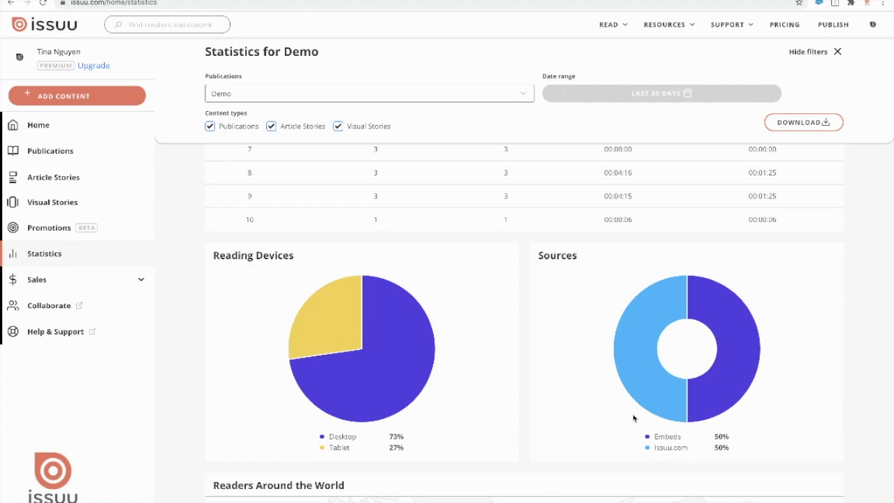
mouse_move(448, 479)
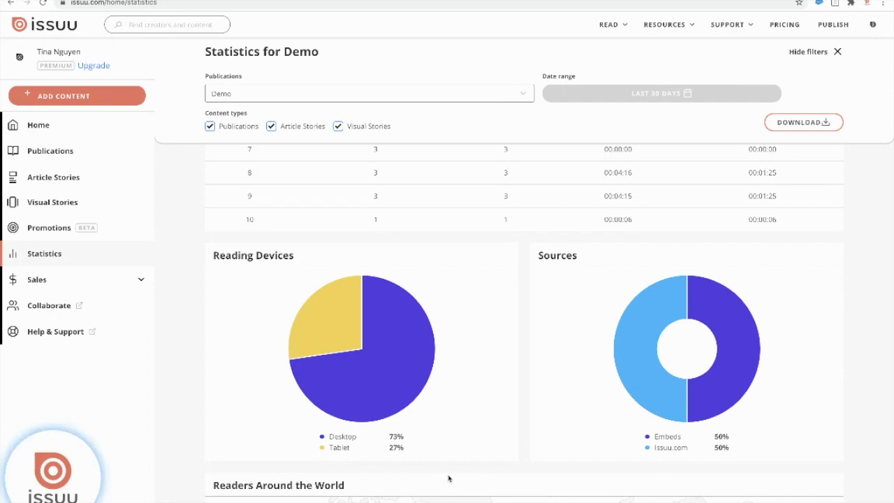
mouse_move(598, 473)
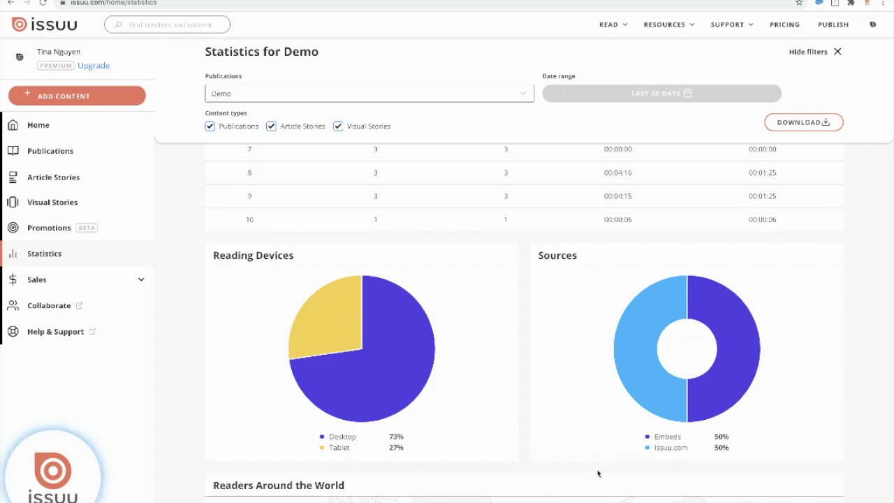
Step: Review the Readers Around the World map with United States top at 11, then show account options
scroll("down", 3)
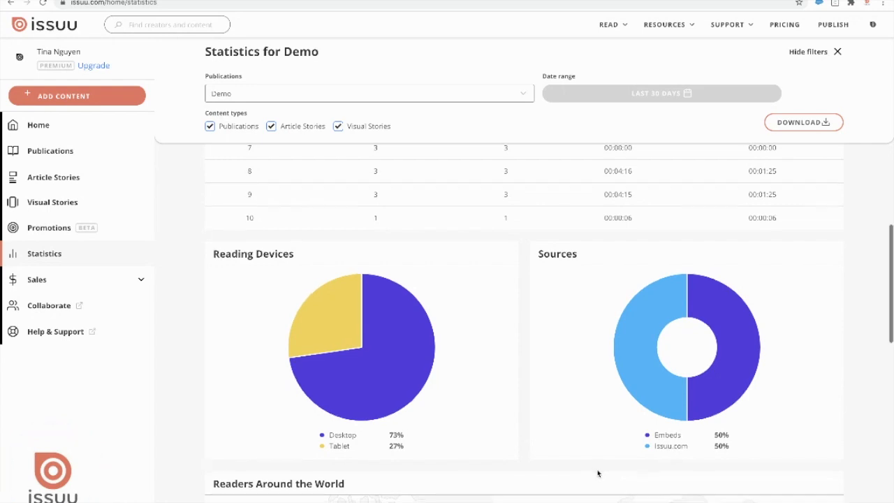
scroll("down", 3)
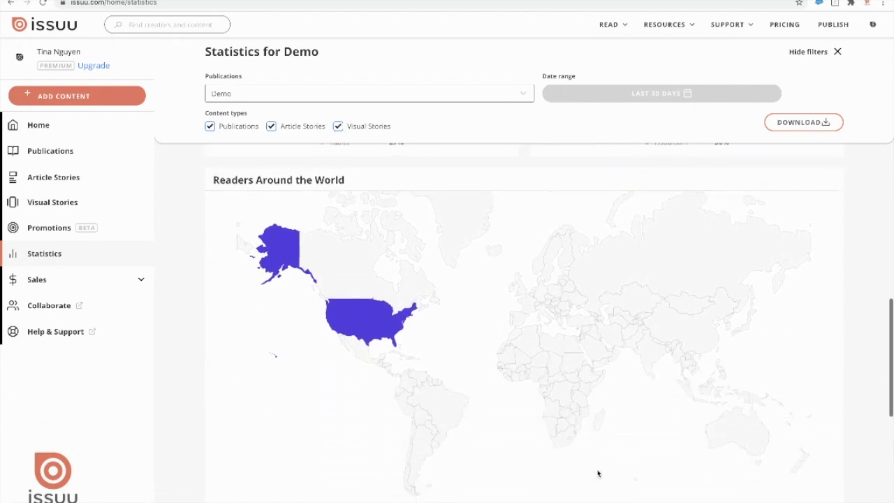
mouse_move(356, 309)
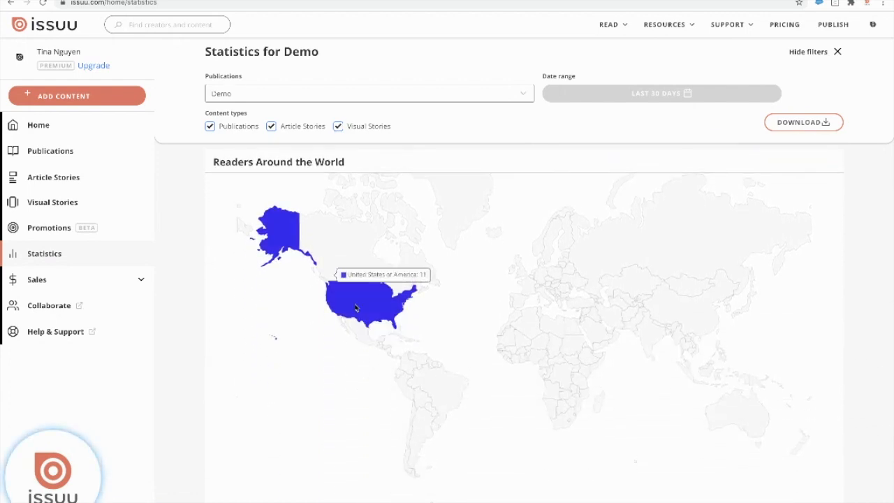
mouse_move(330, 292)
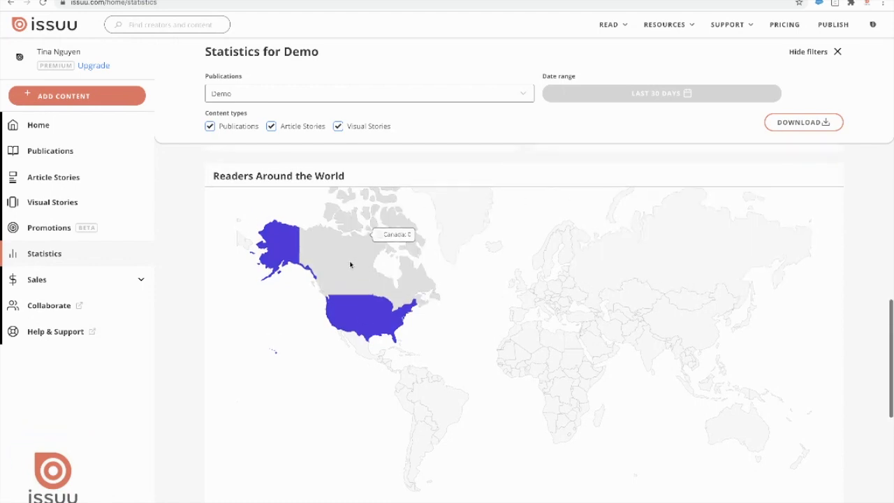
scroll("down", 3)
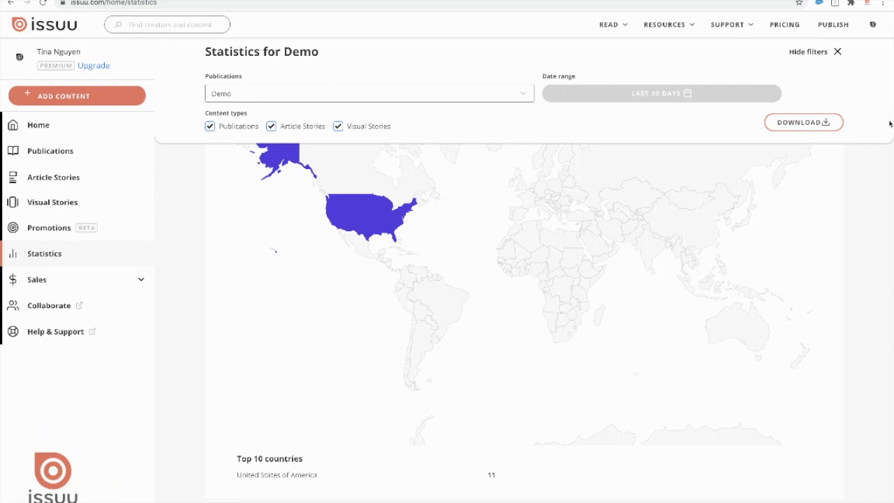
left_click(876, 25)
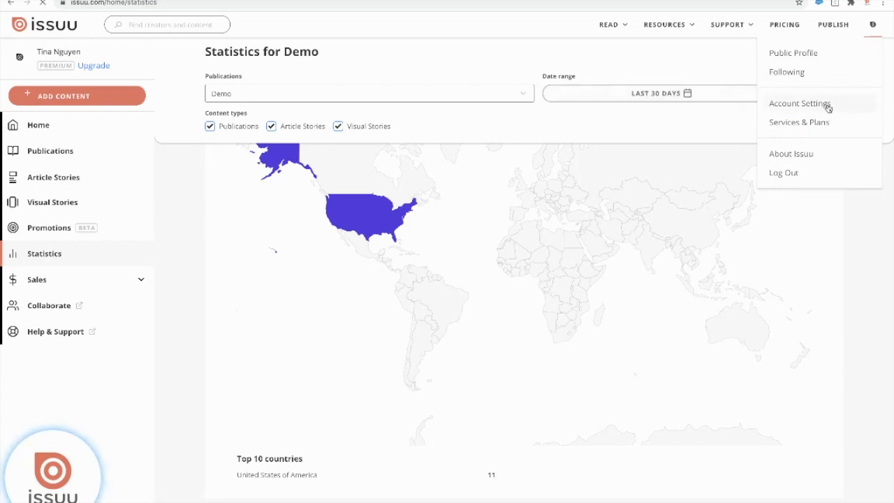
Step: Start the group account conversion from Account Settings > Groups, reaching the name and email form
left_click(798, 102)
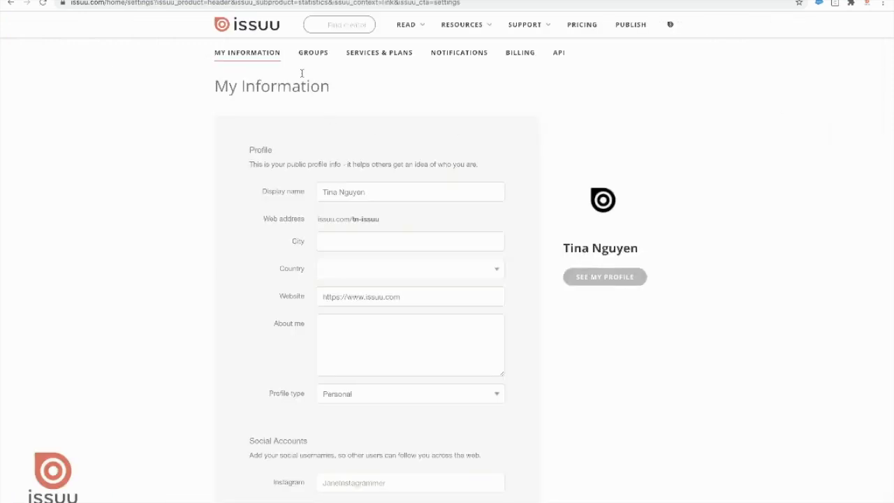
mouse_move(313, 54)
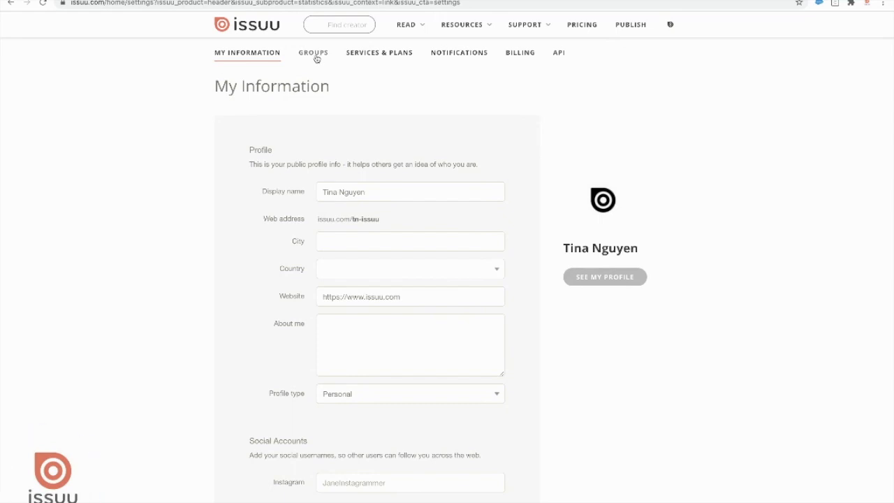
left_click(313, 52)
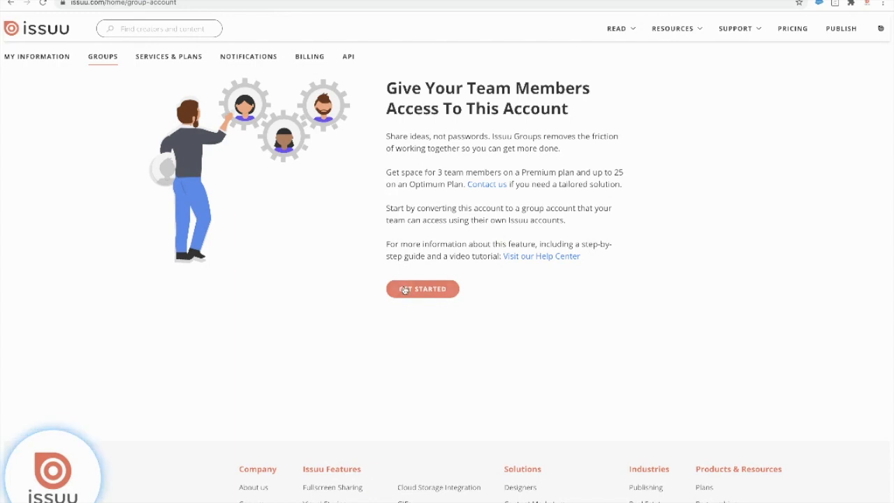
left_click(423, 289)
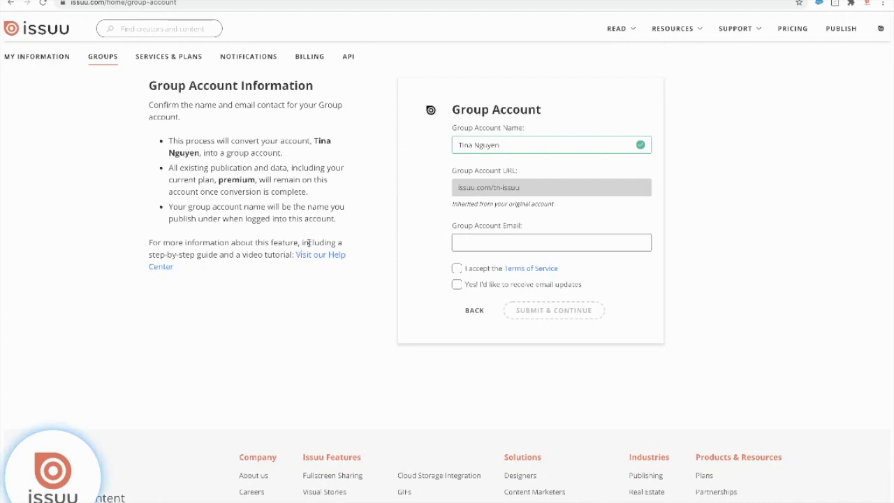
mouse_move(349, 273)
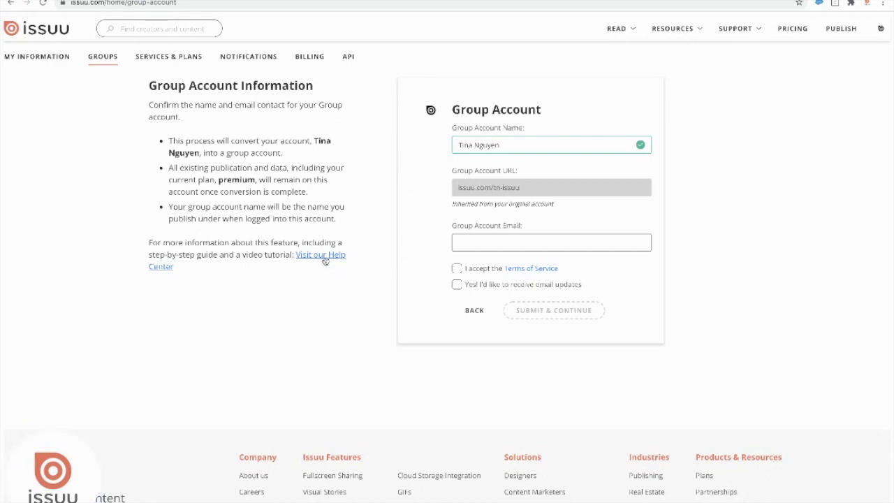
mouse_move(324, 310)
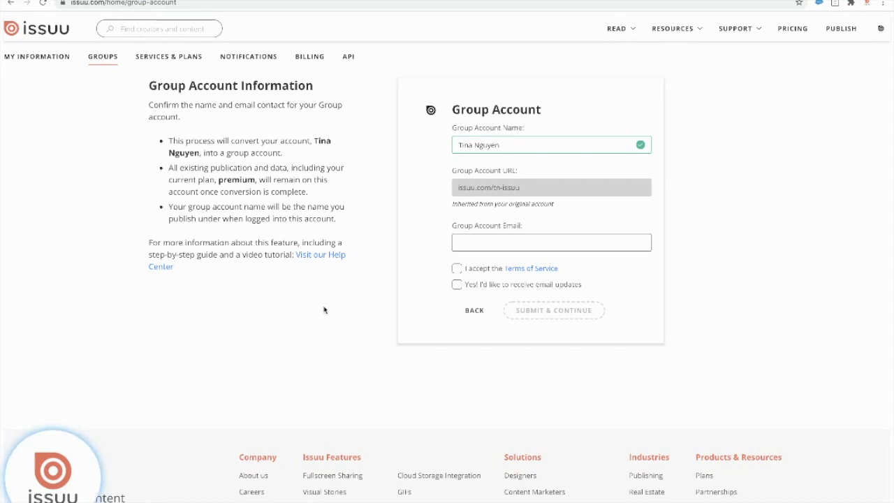
mouse_move(352, 319)
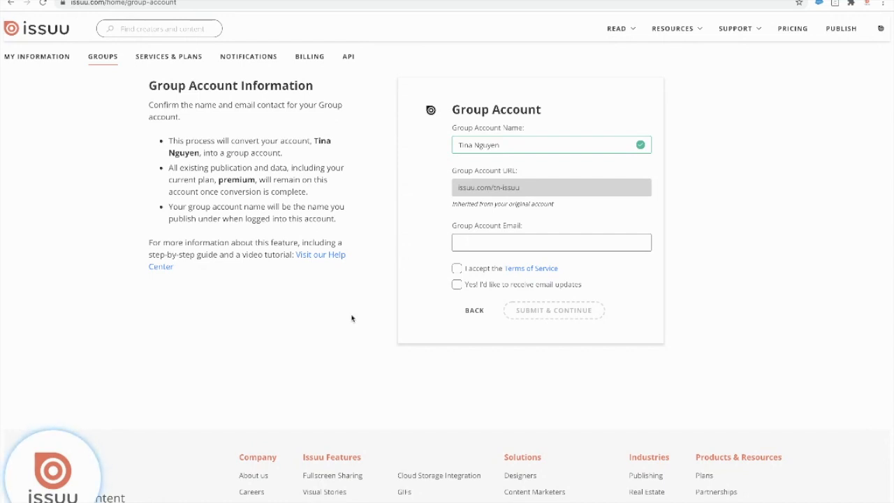
mouse_move(693, 64)
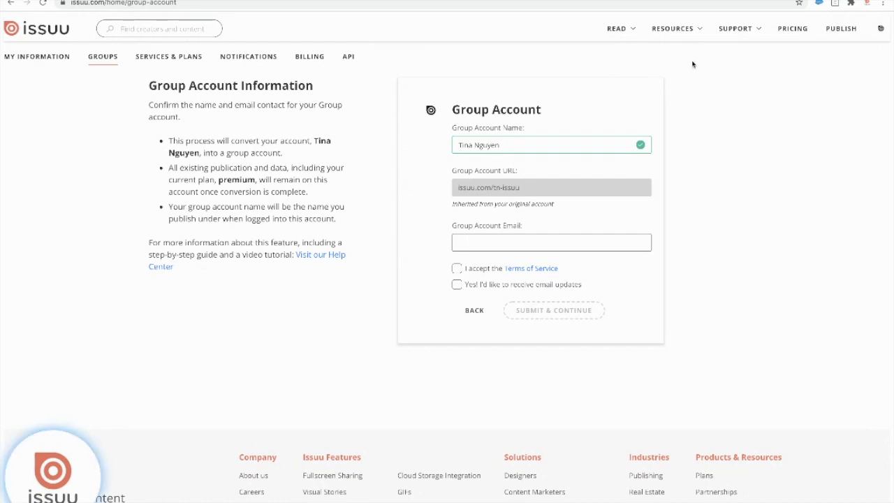
mouse_move(759, 50)
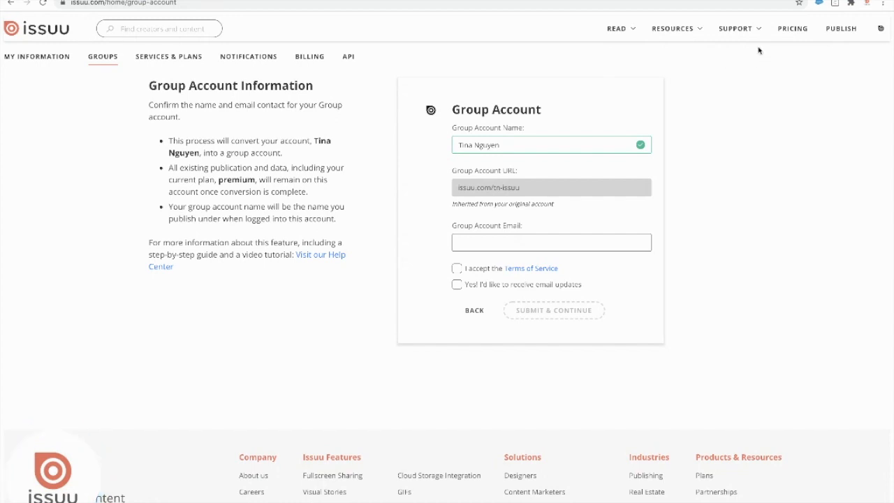
Step: Go to the Help Center via Support and view its promoted articles and topic categories
left_click(735, 28)
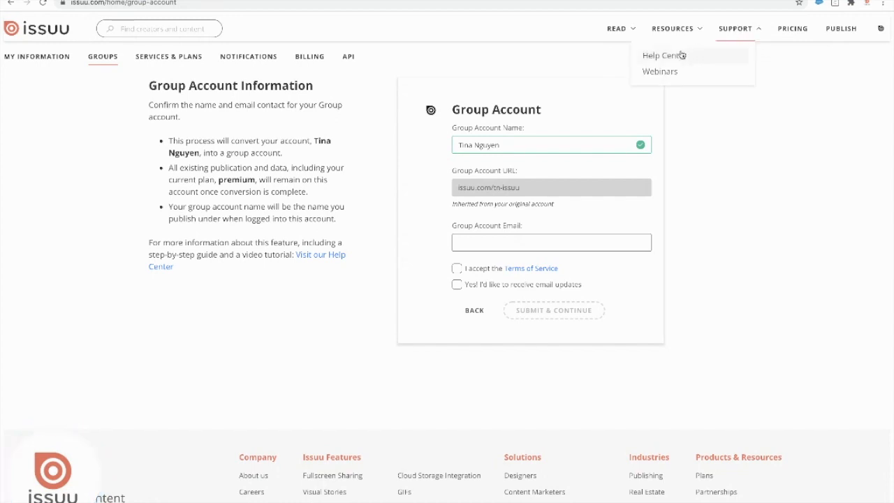
left_click(649, 55)
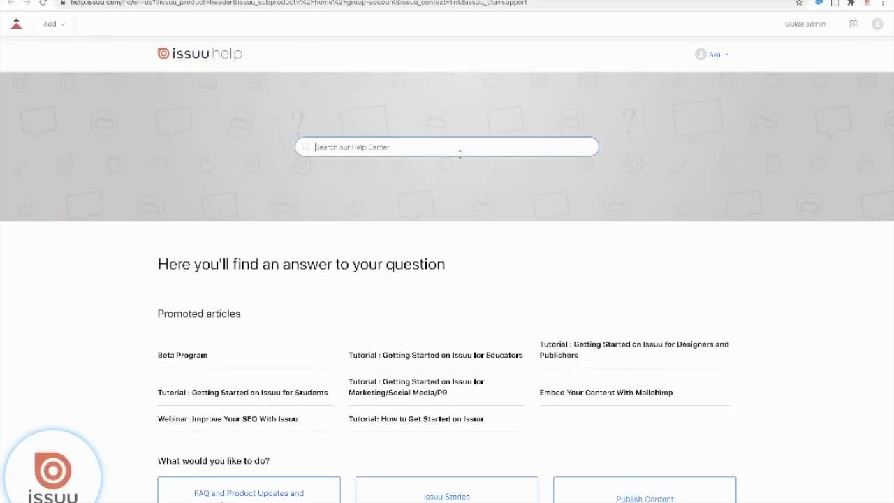
scroll("down", 3)
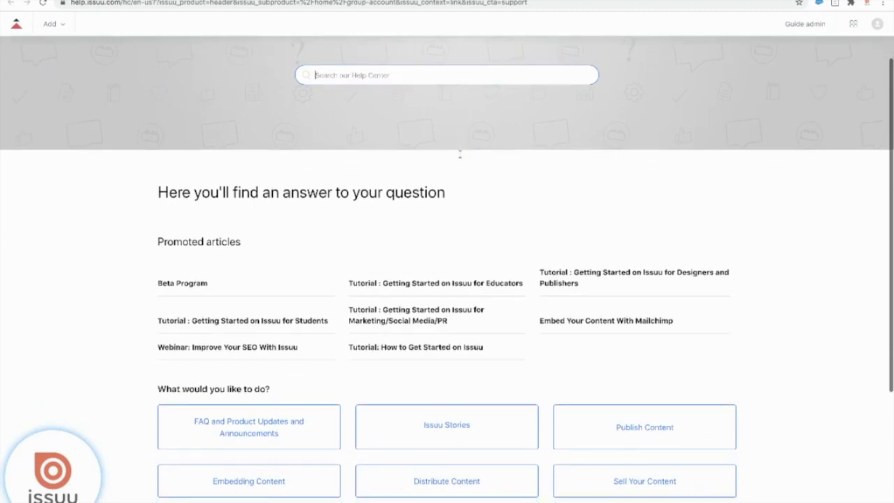
scroll("down", 3)
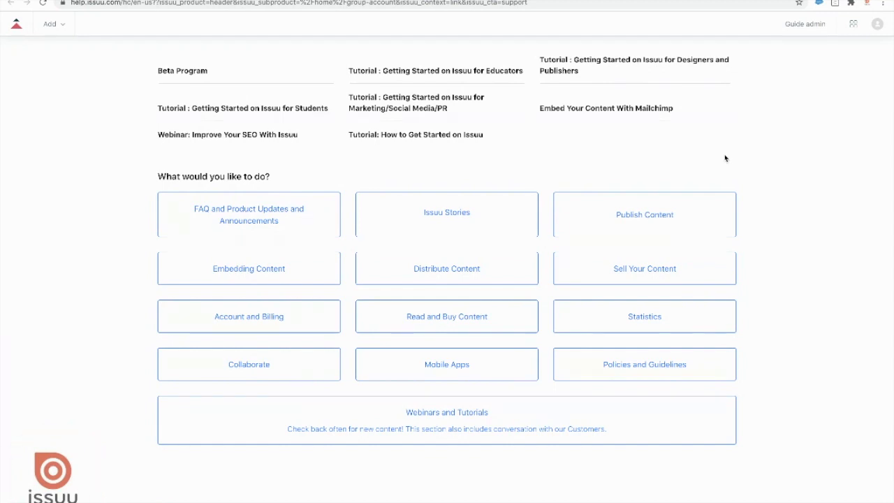
mouse_move(754, 238)
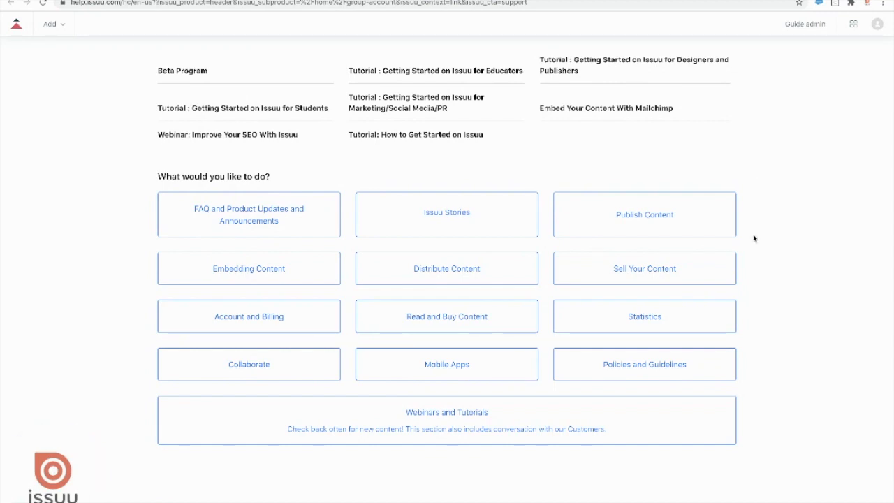